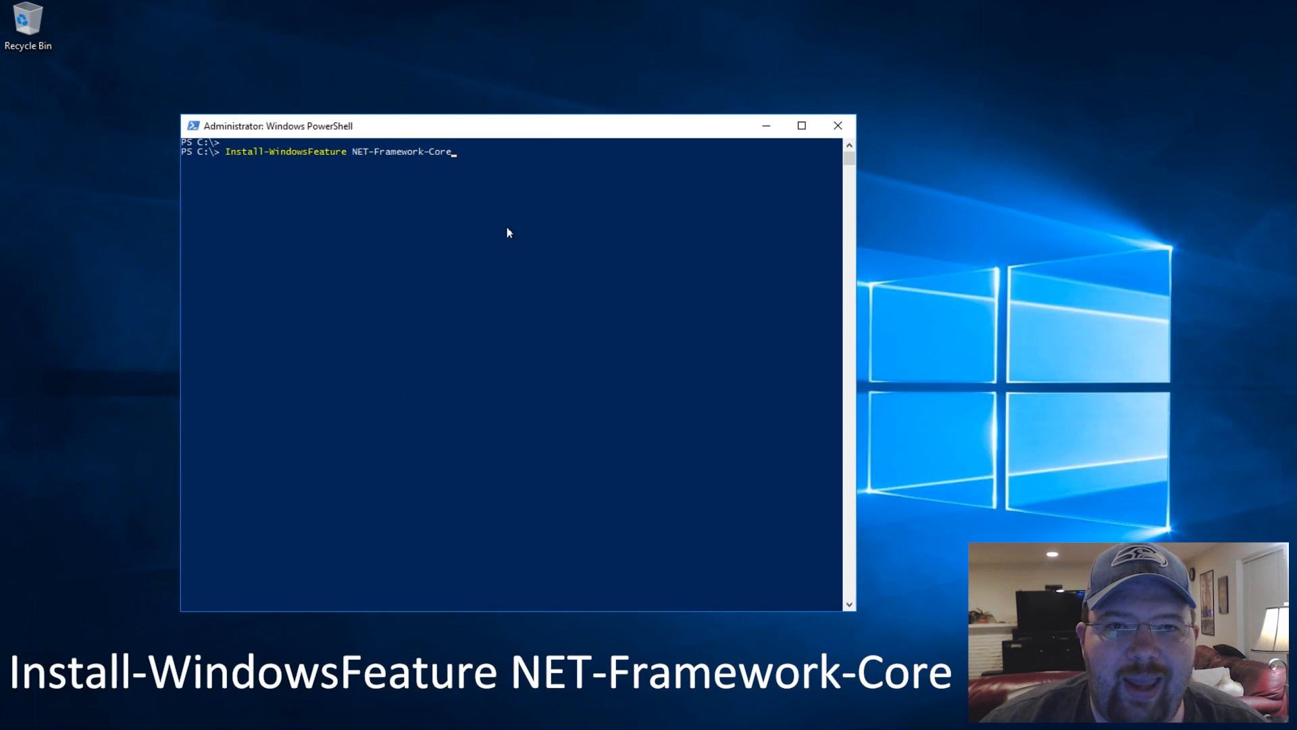
{"action": "mouse_move", "coordinate": [512, 227]}
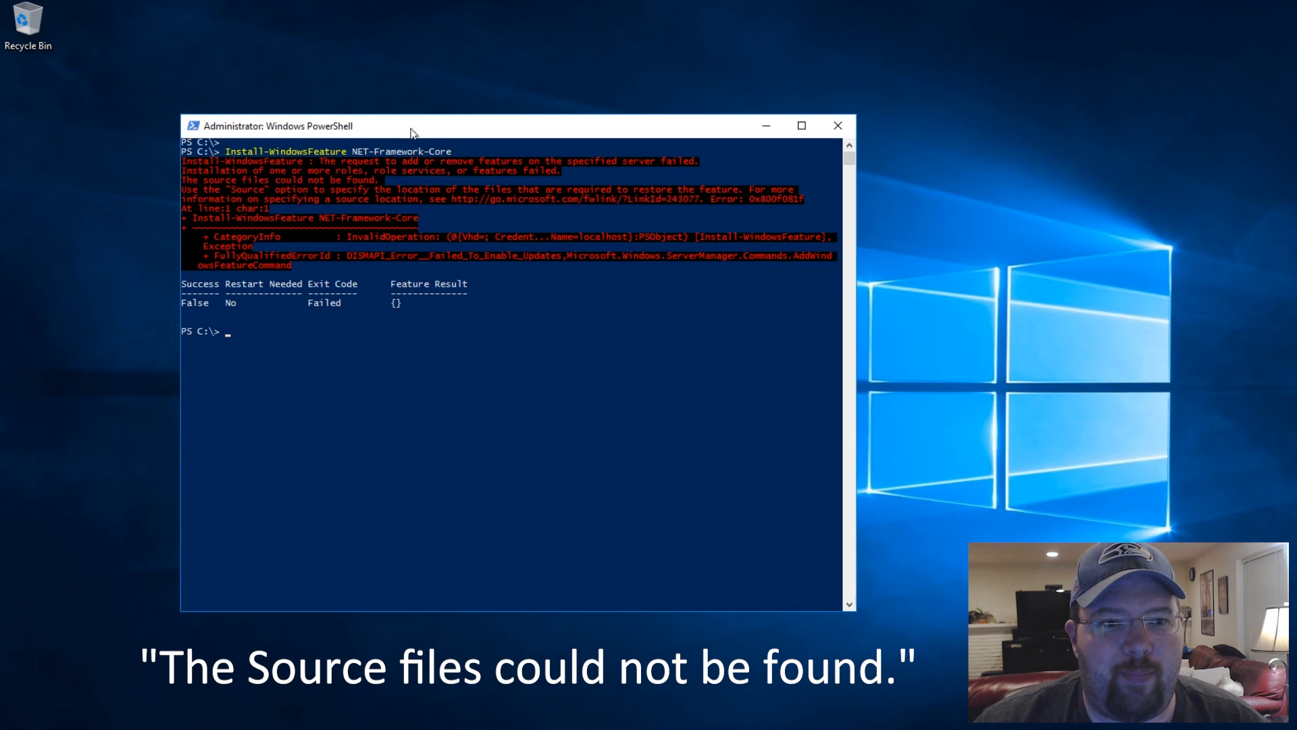
{"action": "mouse_move", "coordinate": [500, 129]}
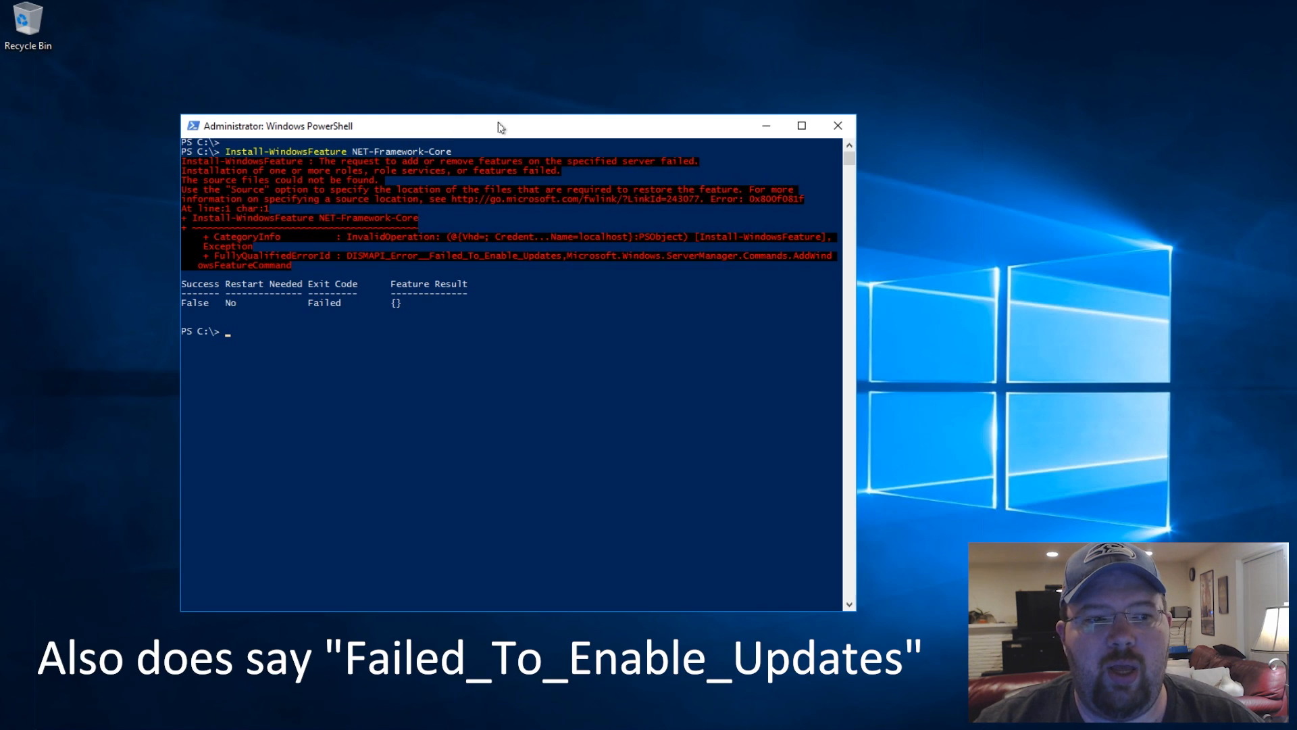
Step: Run Get-WindowsFeature and locate NET-Framework-Core (.NET Framework 3.5) listed as Removed
{"action": "type", "text": "ge"}
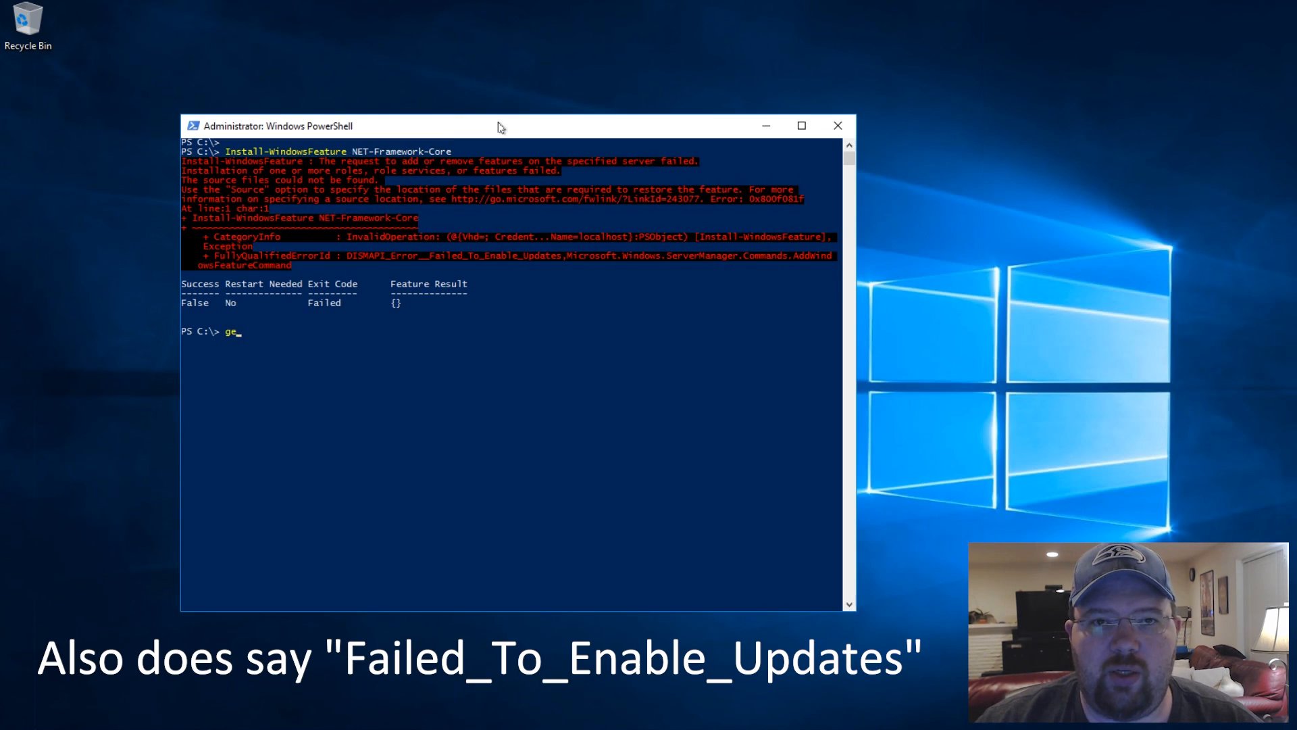
{"action": "type", "text": "t-WinDefaultInputMethodOverride"}
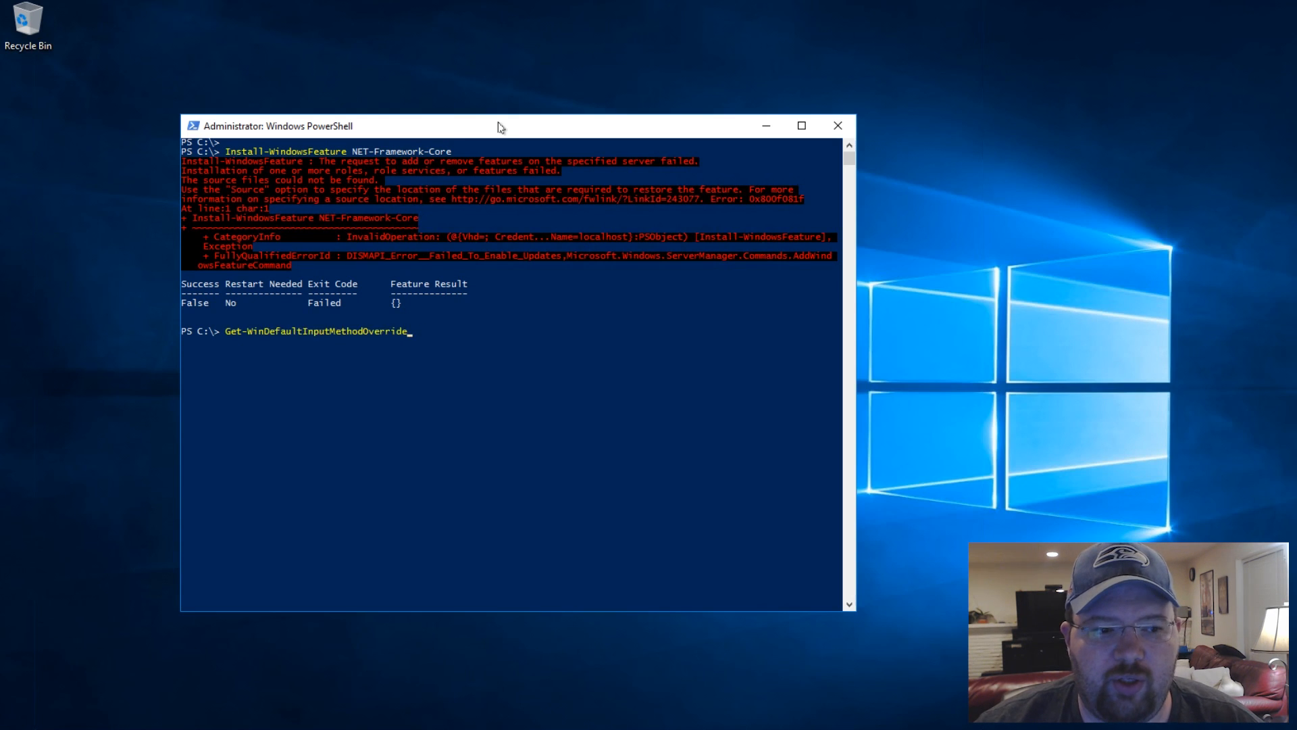
{"action": "type", "text": "Get-WindowsEdition"}
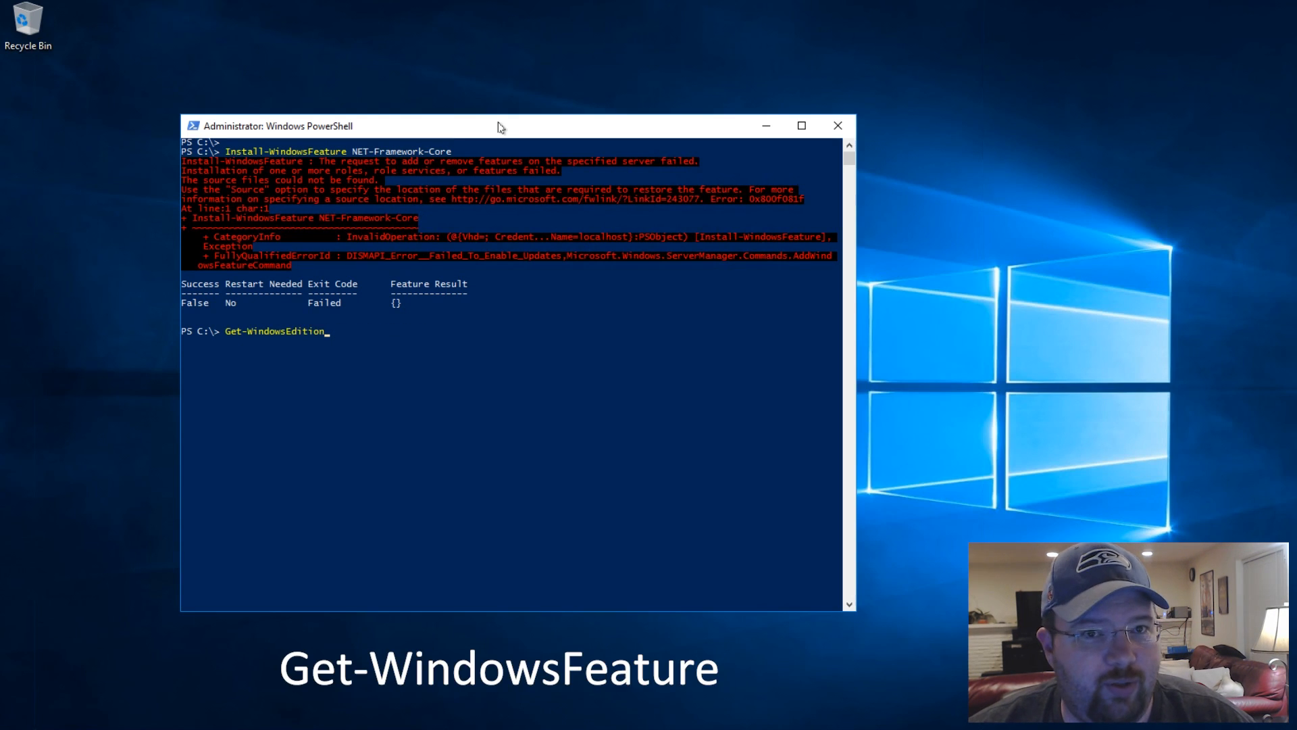
{"action": "type", "text": "Get-WindowsFeature"}
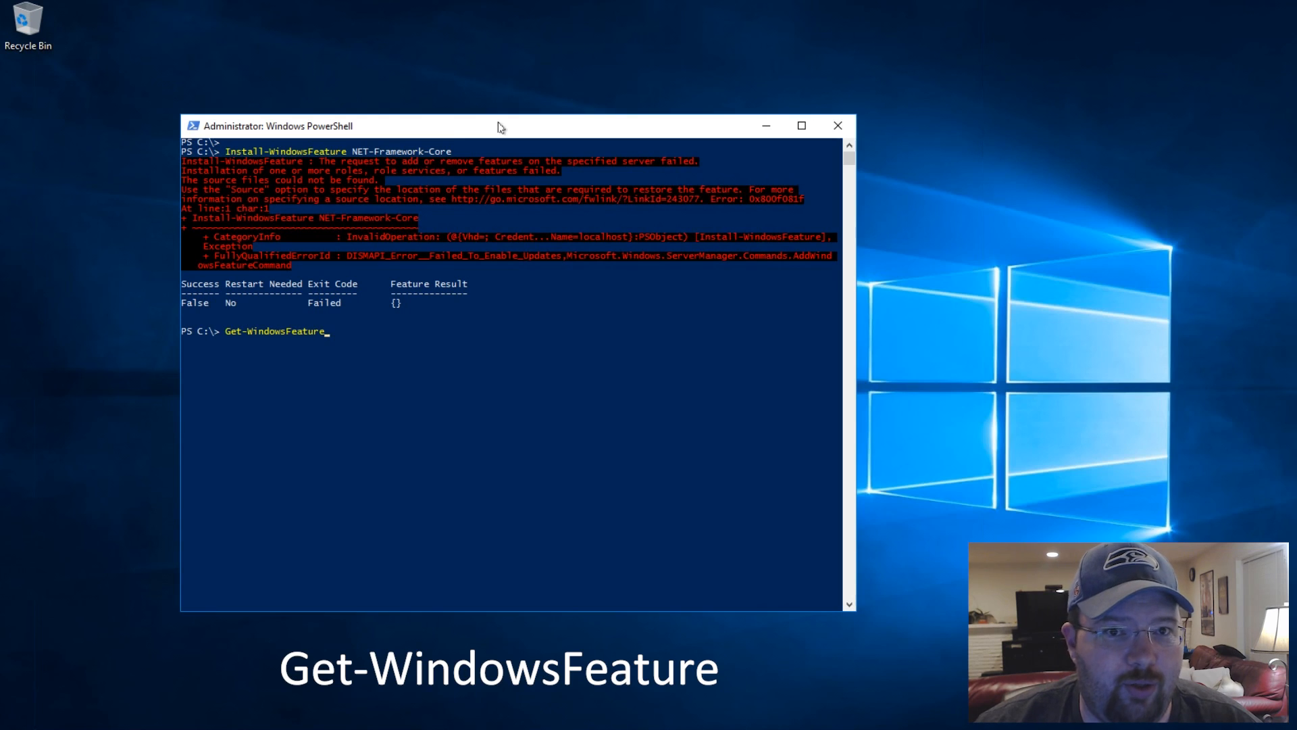
{"action": "key", "text": "Return"}
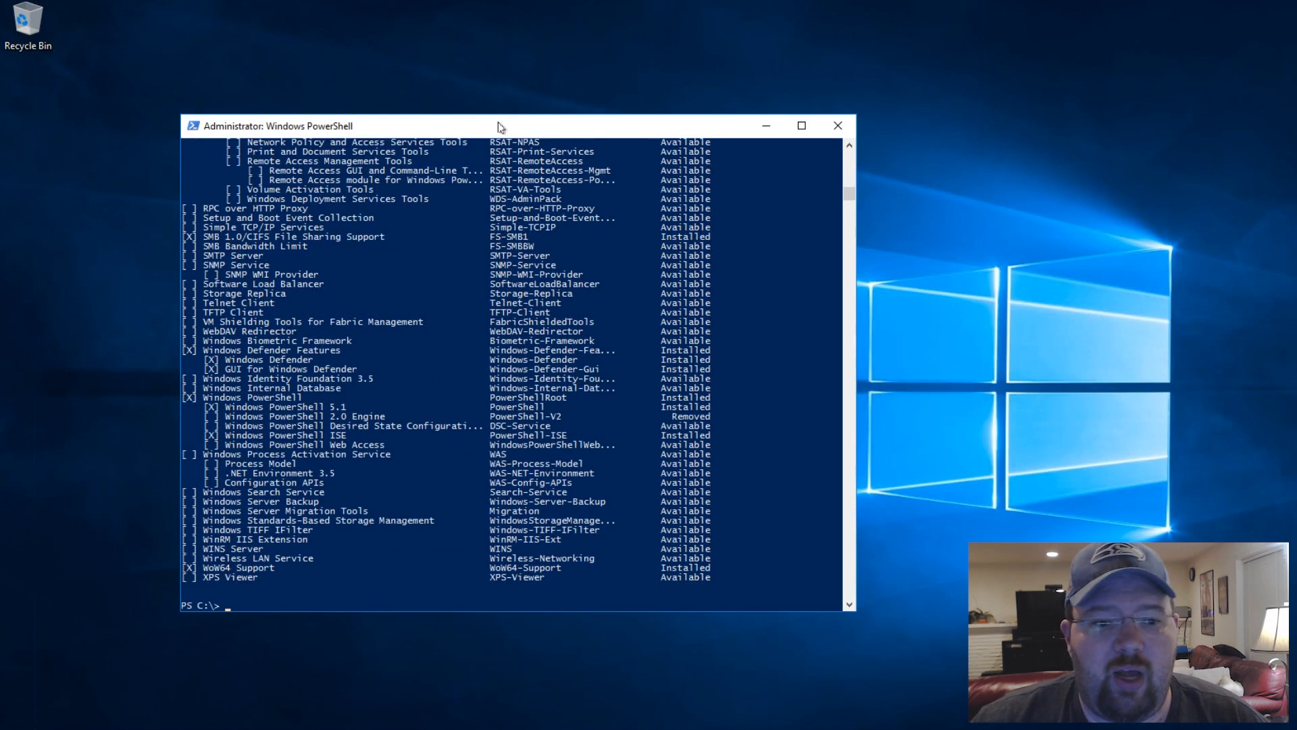
{"action": "mouse_move", "coordinate": [483, 482]}
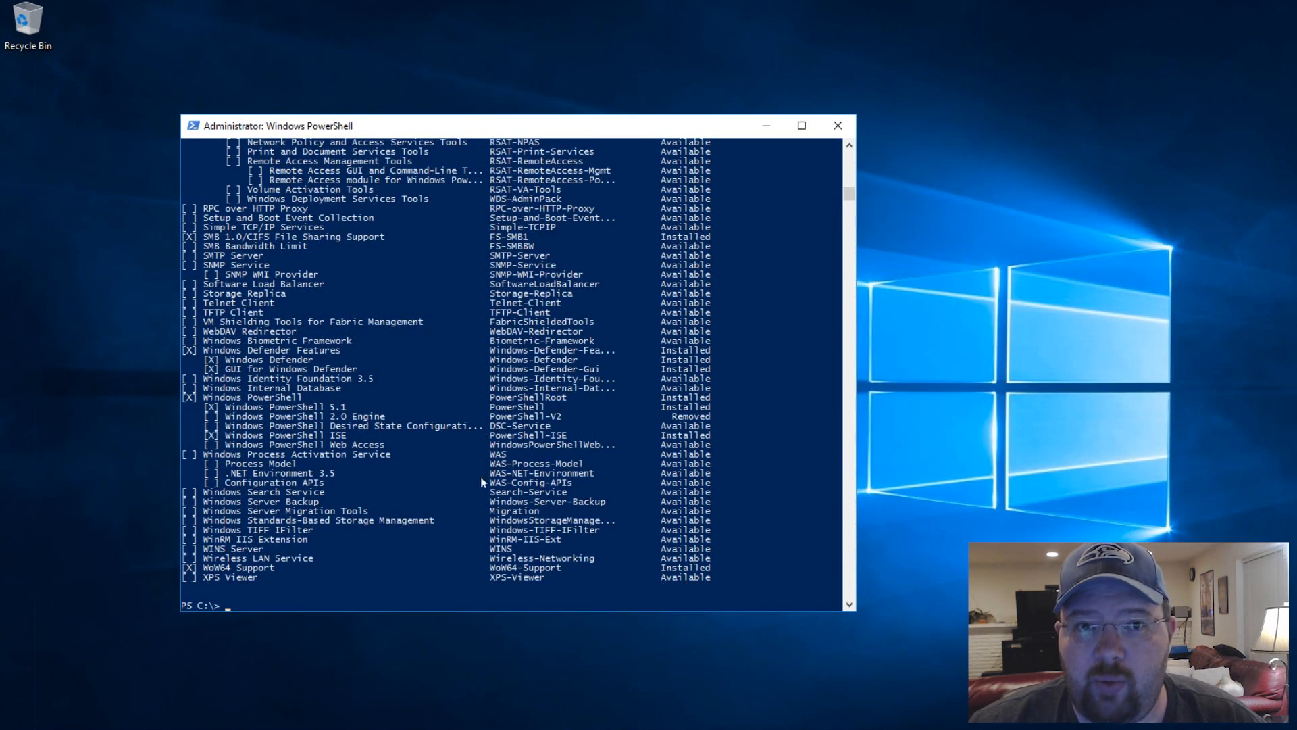
{"action": "mouse_move", "coordinate": [357, 473]}
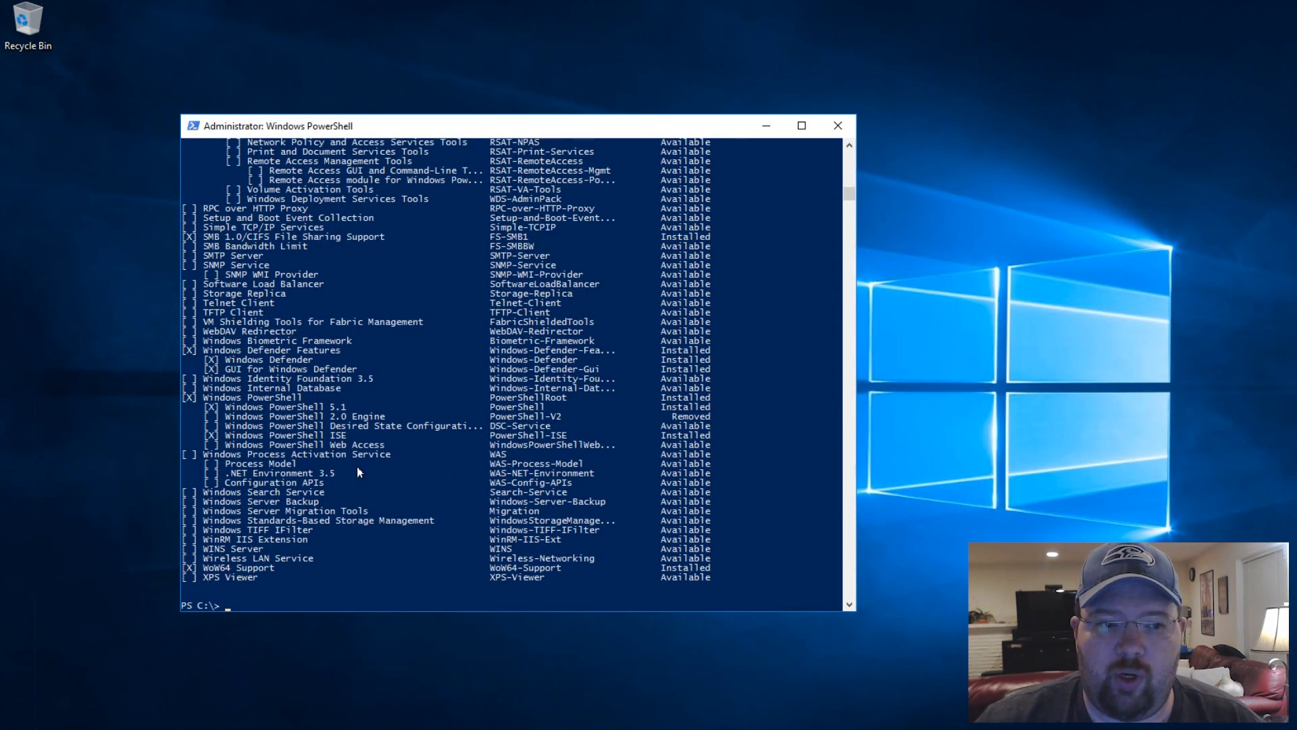
{"action": "scroll", "scroll_direction": "up", "scroll_amount": 3}
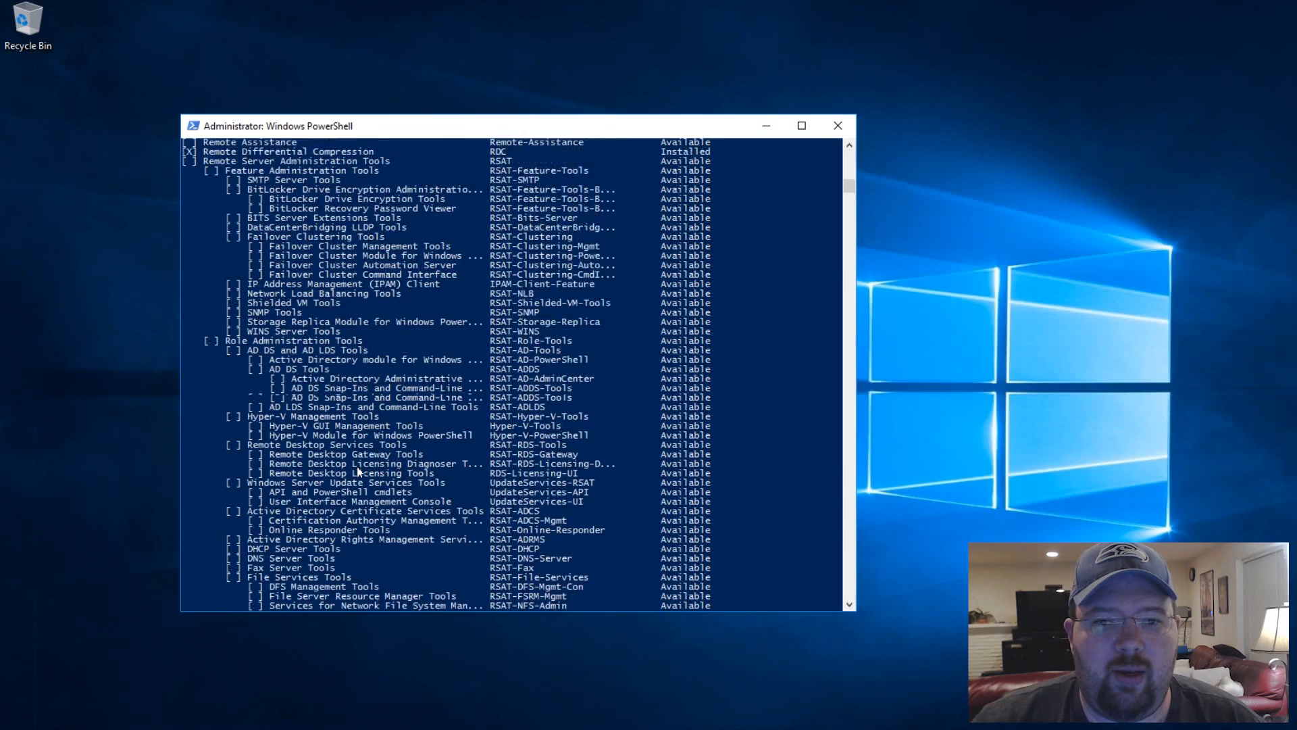
{"action": "scroll", "scroll_direction": "up", "scroll_amount": 3}
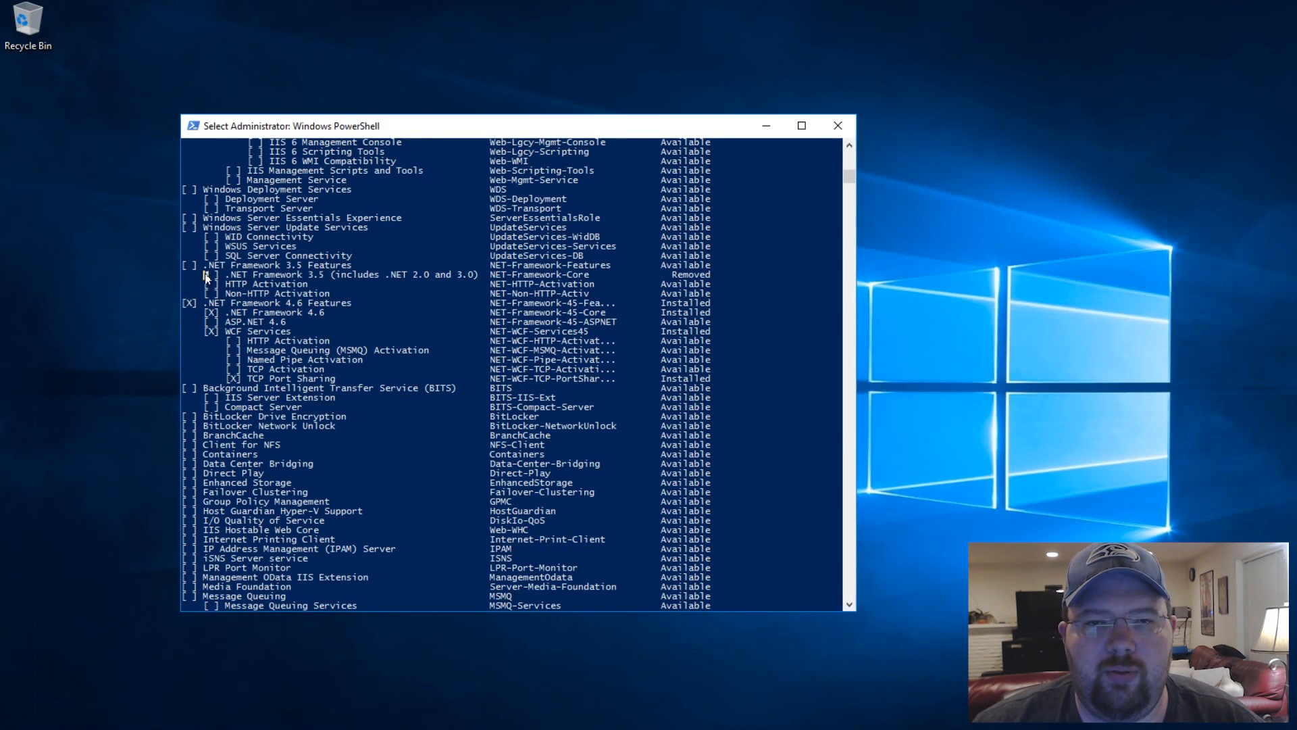
{"action": "left_click", "coordinate": [347, 274]}
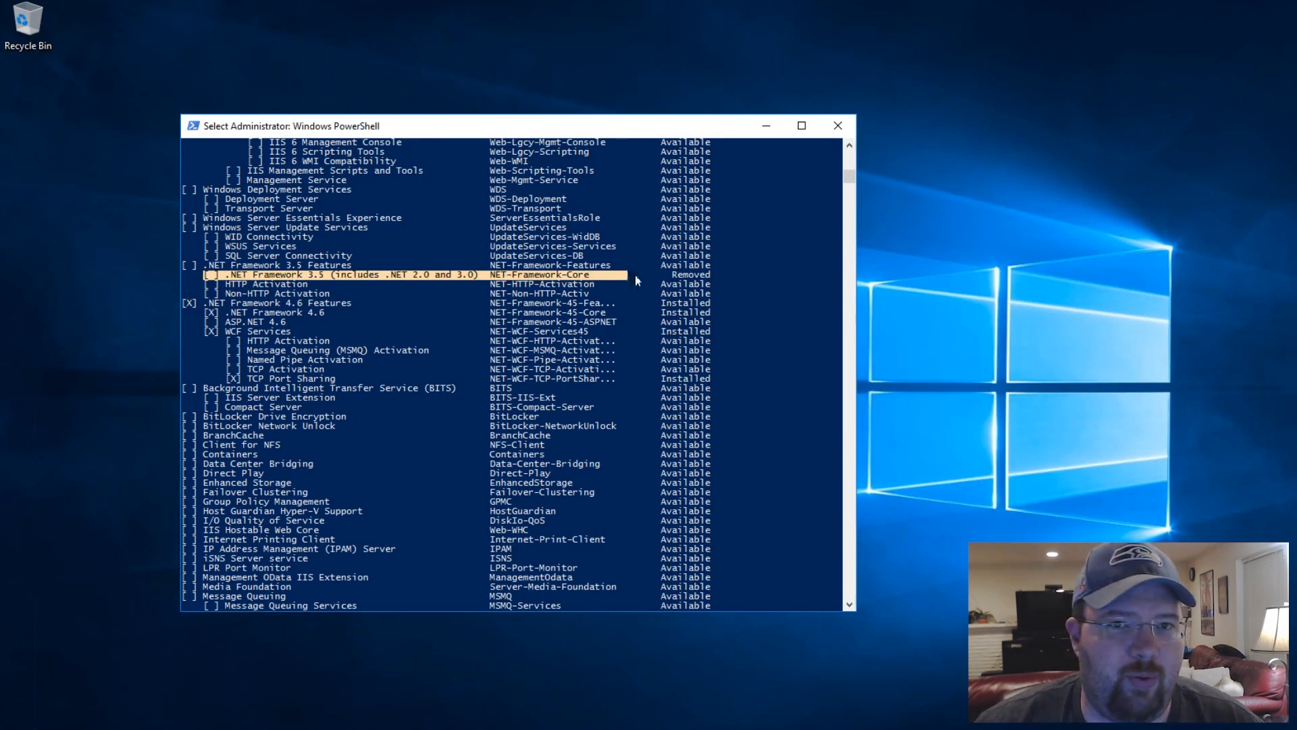
Step: Launch Registry Editor with regedit from the PowerShell prompt
{"action": "type", "text": "reged"}
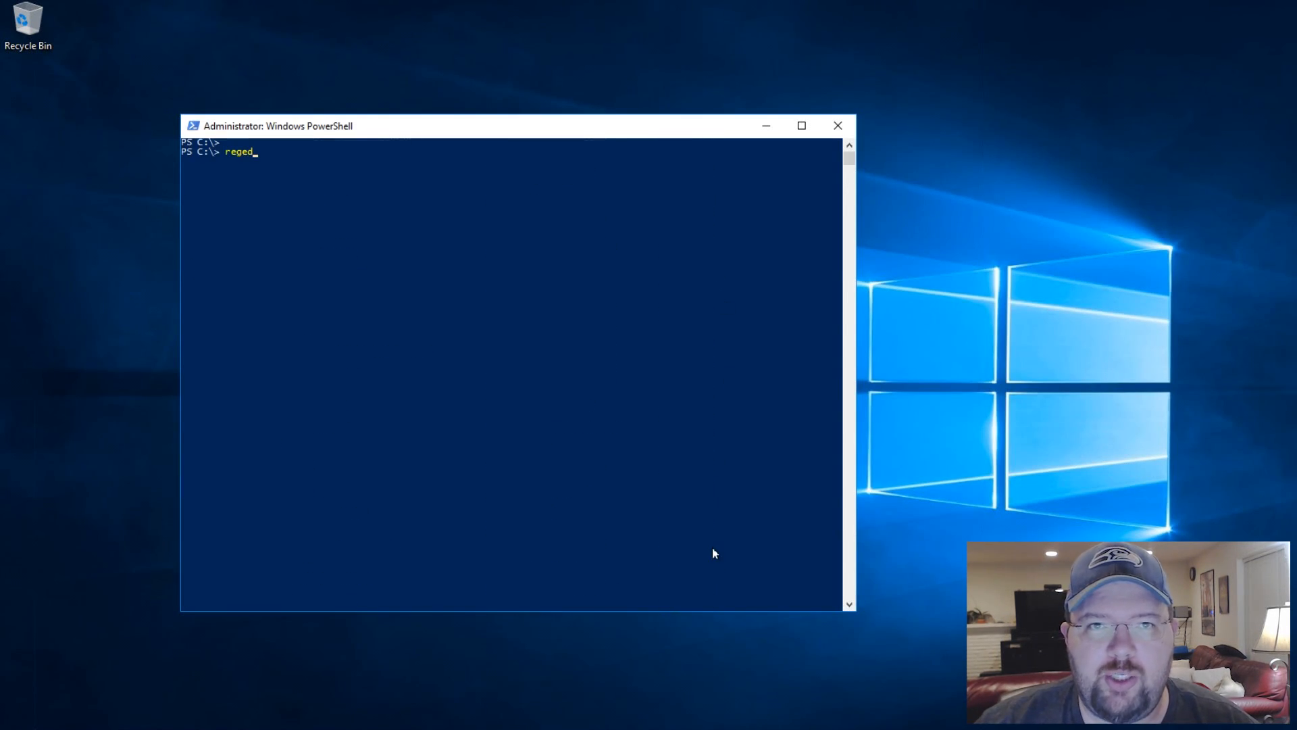
{"action": "key", "text": "Return"}
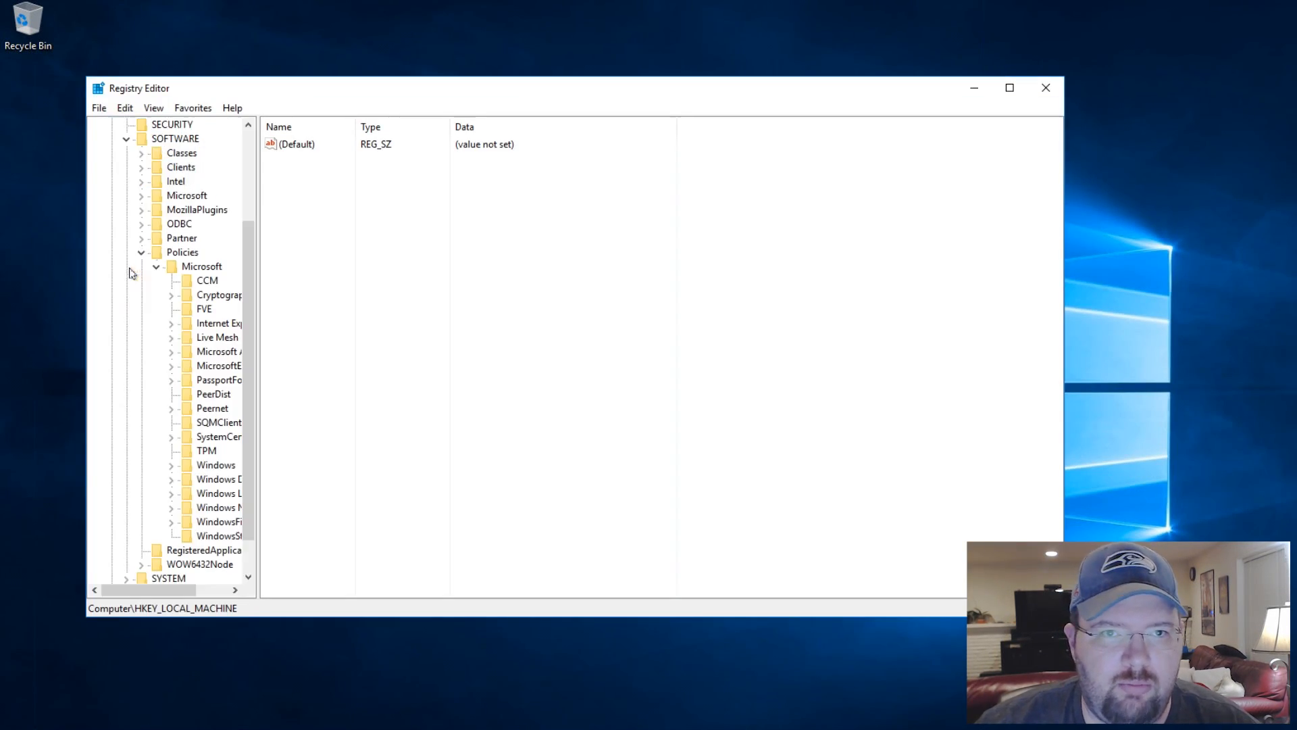
{"action": "mouse_move", "coordinate": [205, 271]}
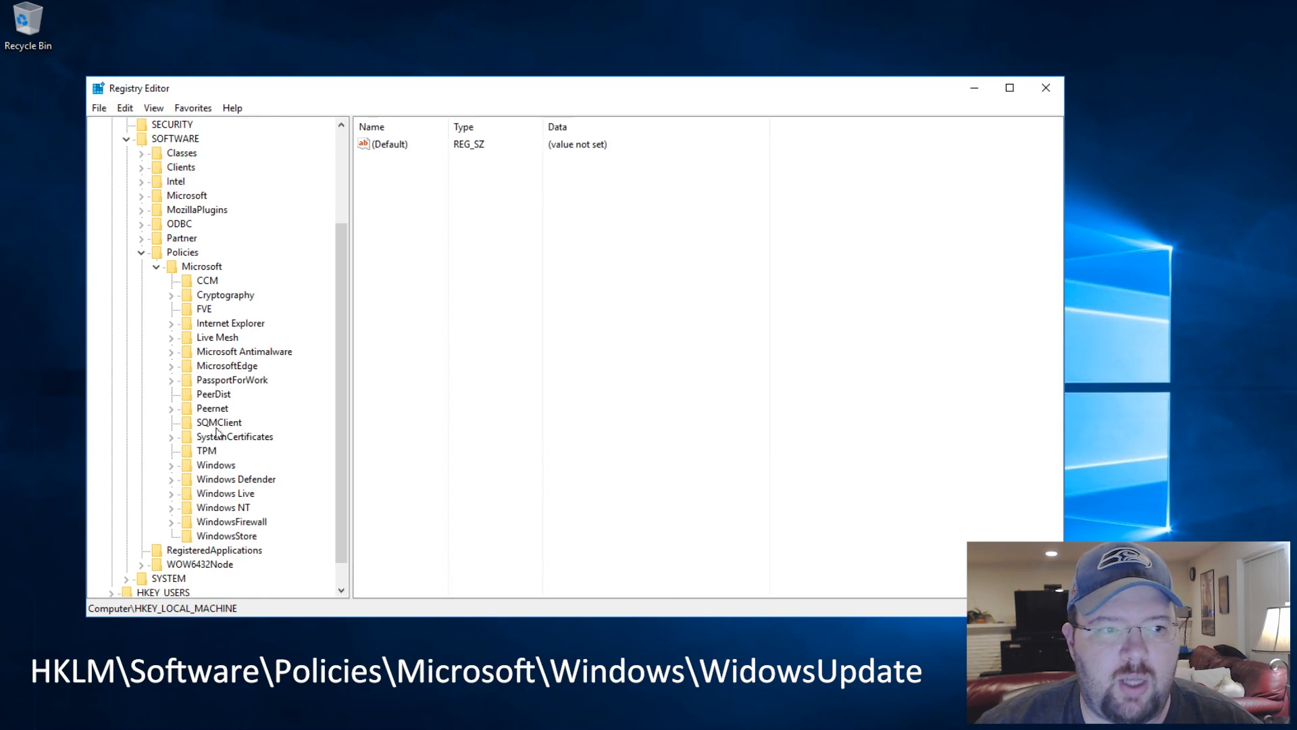
Step: Set UseWUServer under Policies\Microsoft\Windows\WindowsUpdate\AU to 0
{"action": "left_click", "coordinate": [170, 463]}
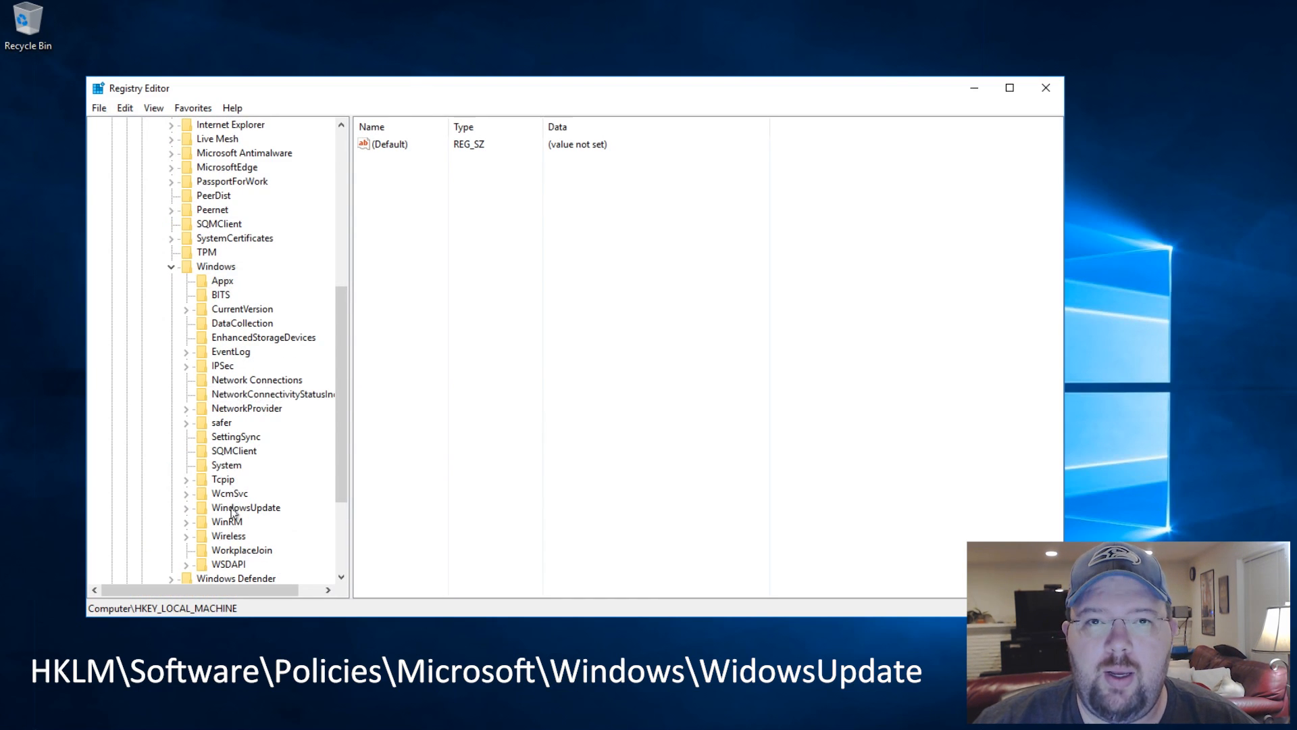
{"action": "left_click", "coordinate": [185, 507]}
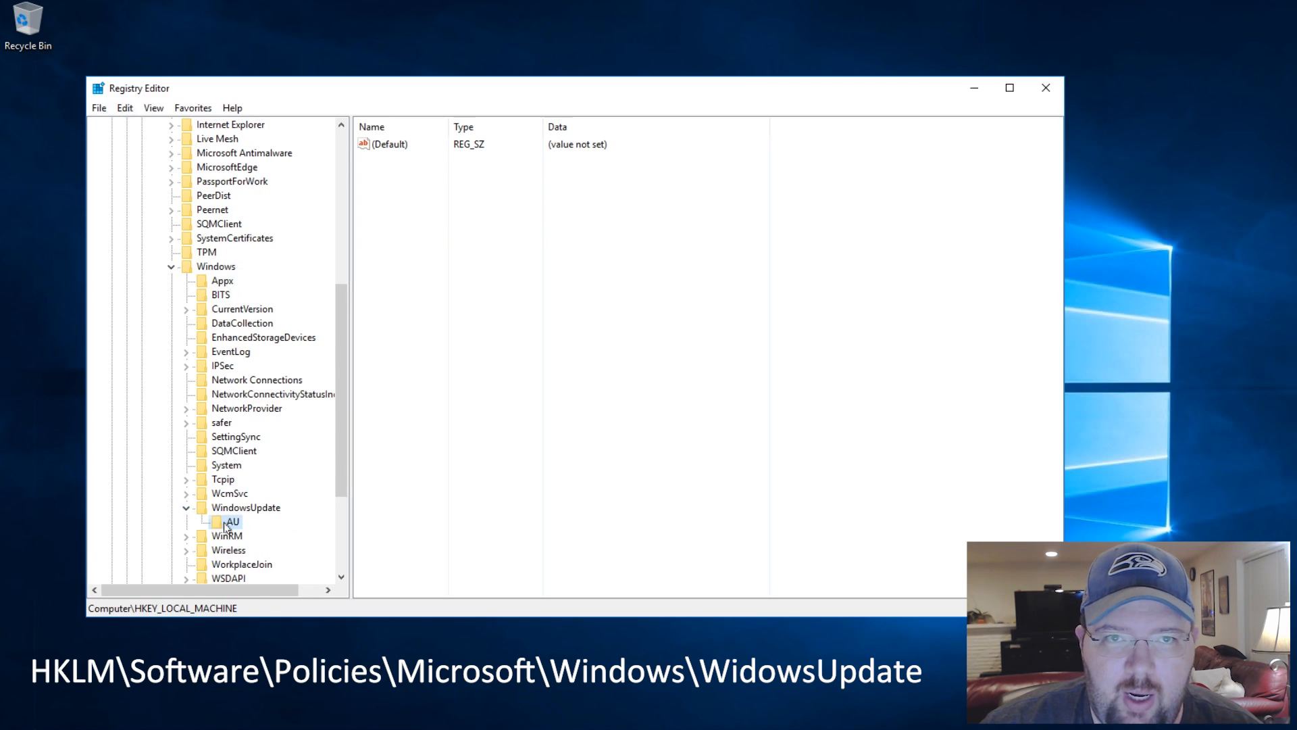
{"action": "left_click", "coordinate": [233, 521]}
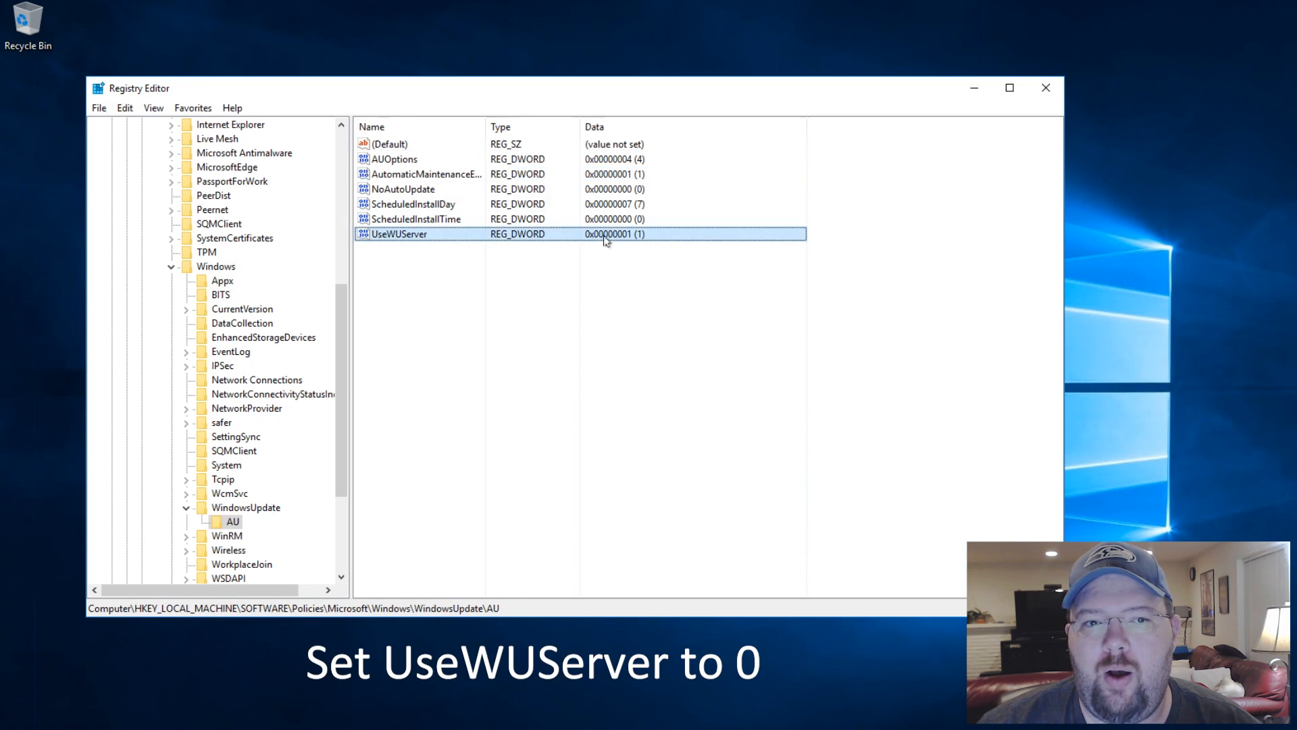
{"action": "double_click", "coordinate": [400, 234]}
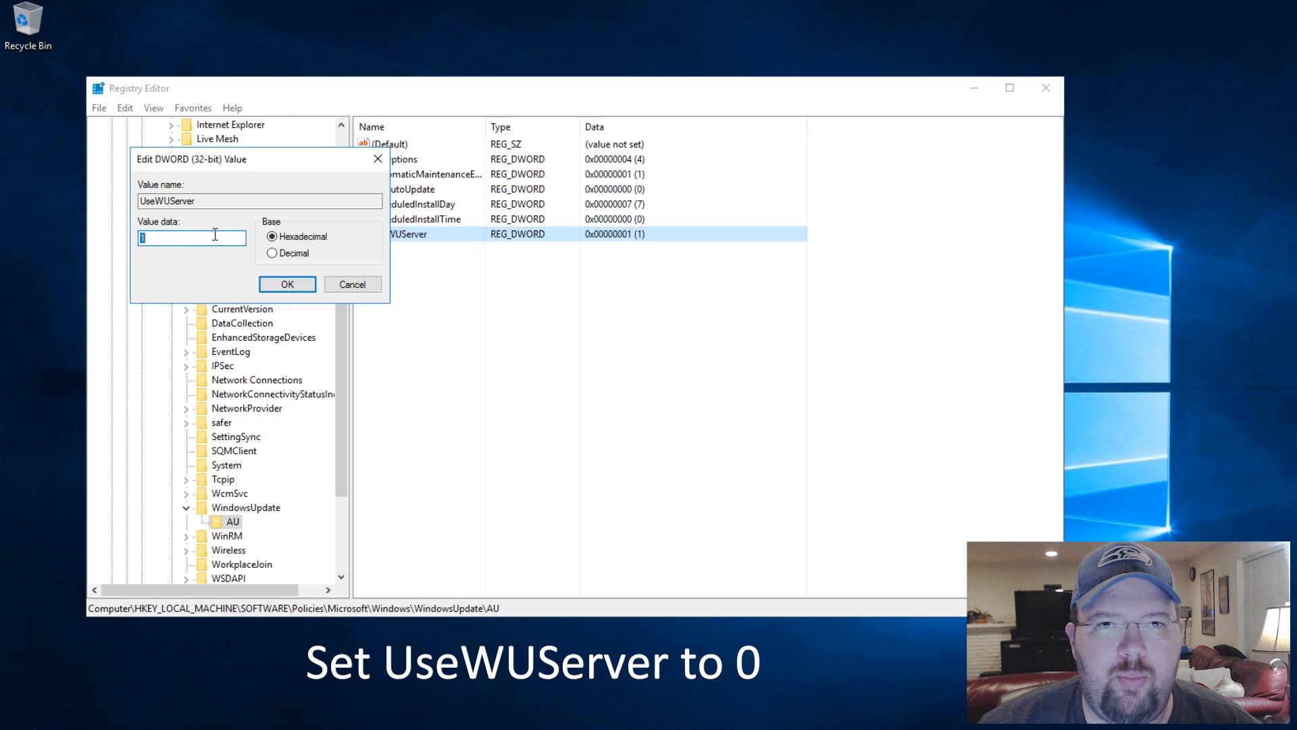
{"action": "type", "text": "0"}
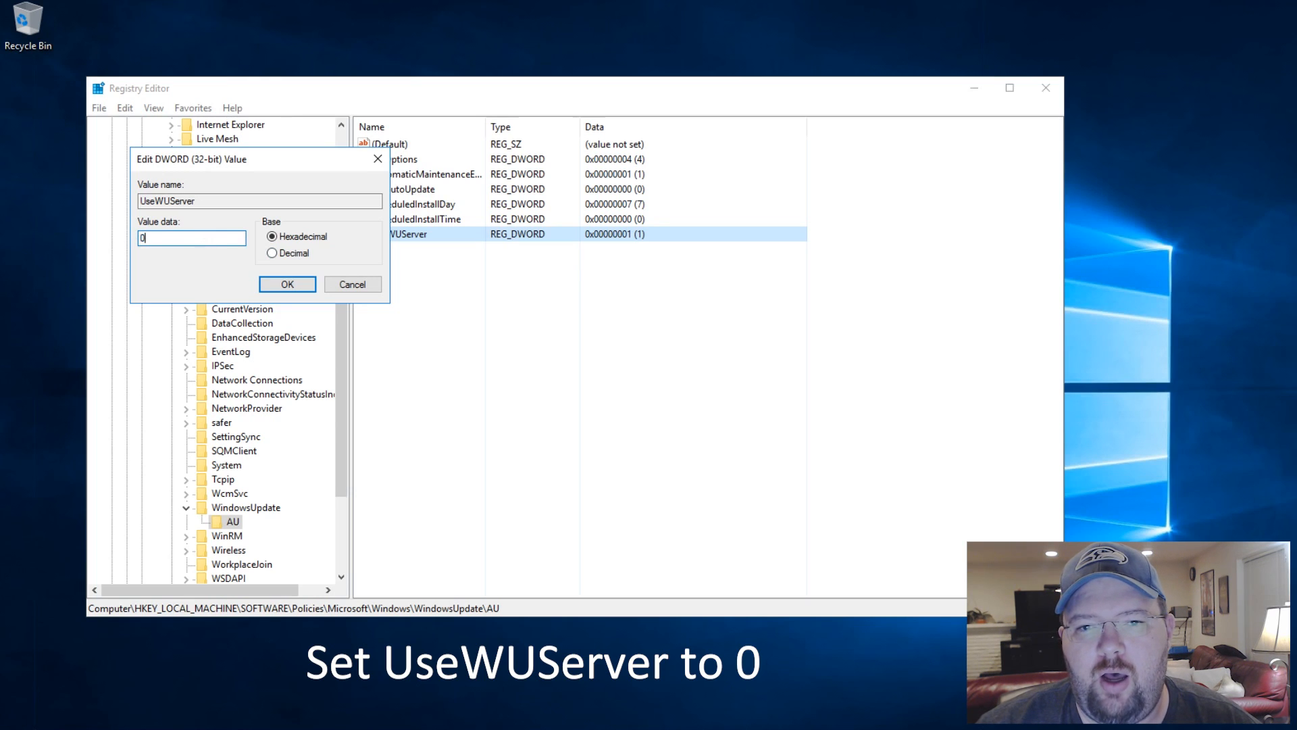
{"action": "left_click", "coordinate": [287, 284]}
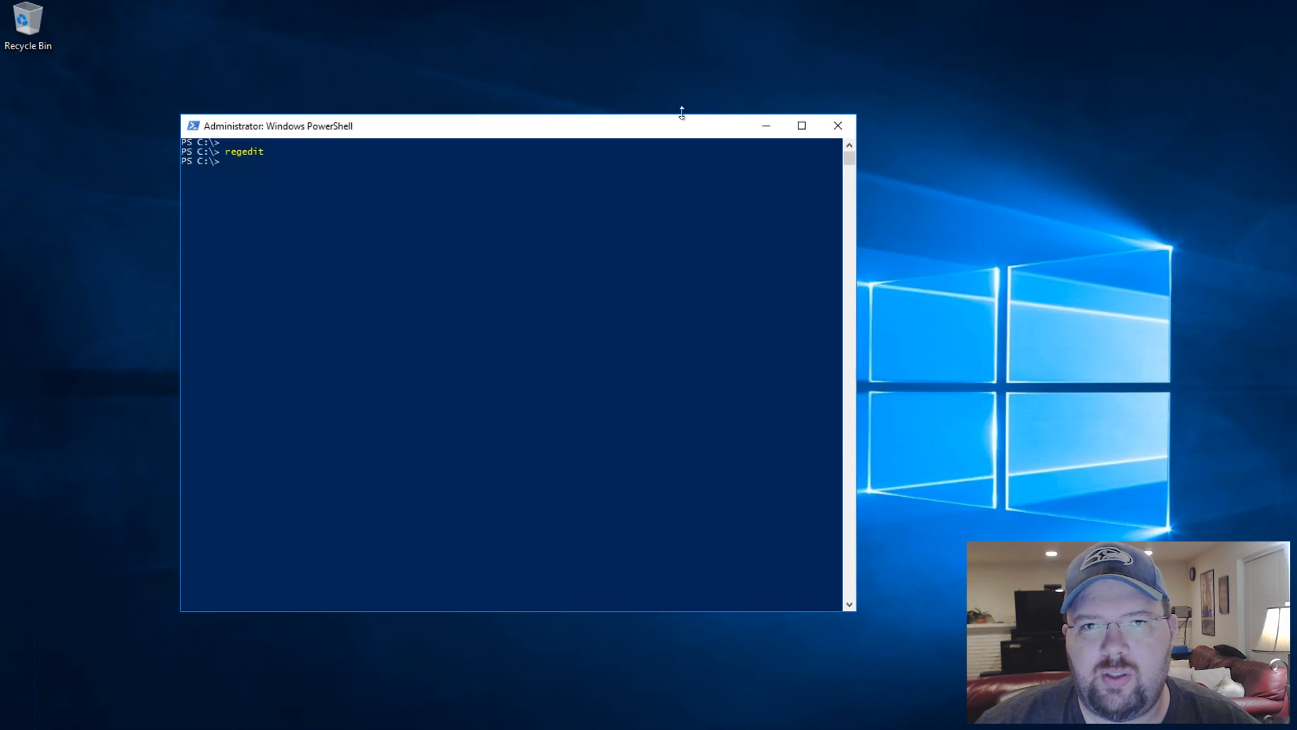
Step: Stop wuauserv and install NET-Framework-Core with Install-WindowsFeature, which succeeds
{"action": "type", "text": "net"}
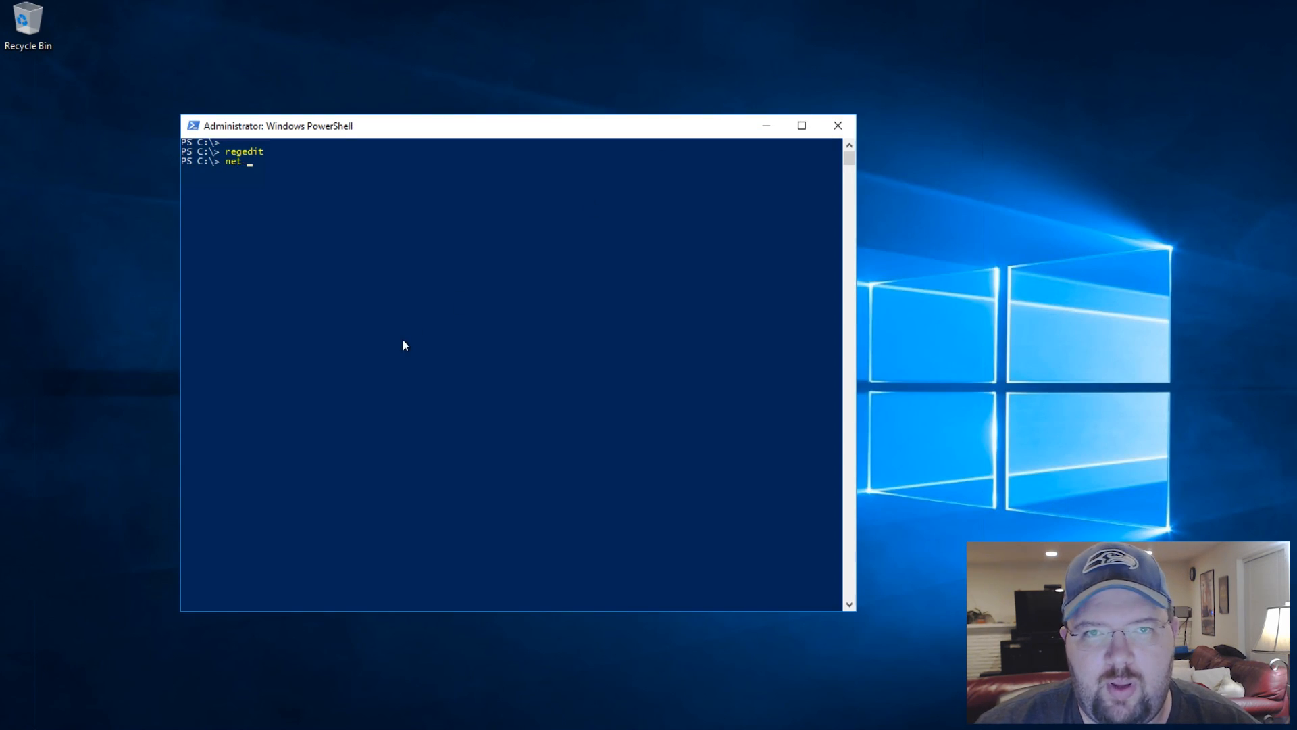
{"action": "type", "text": "stop"}
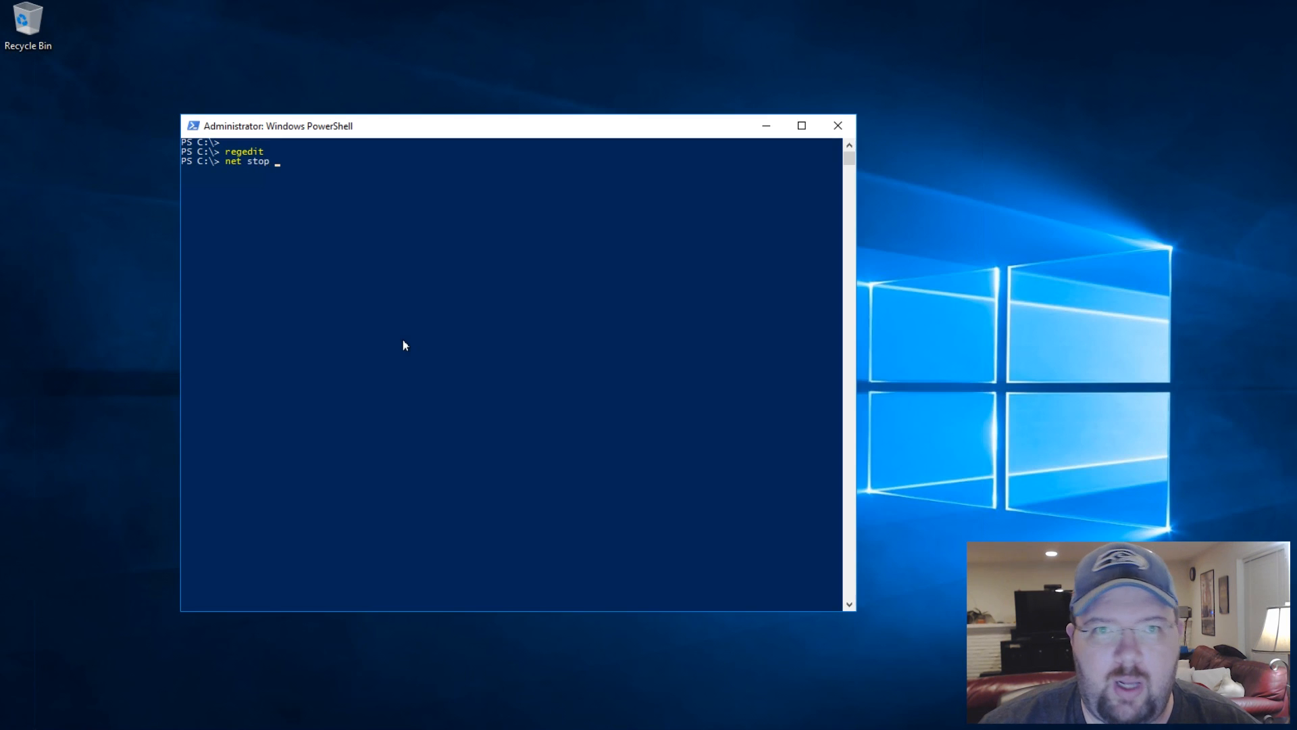
{"action": "type", "text": "wu"}
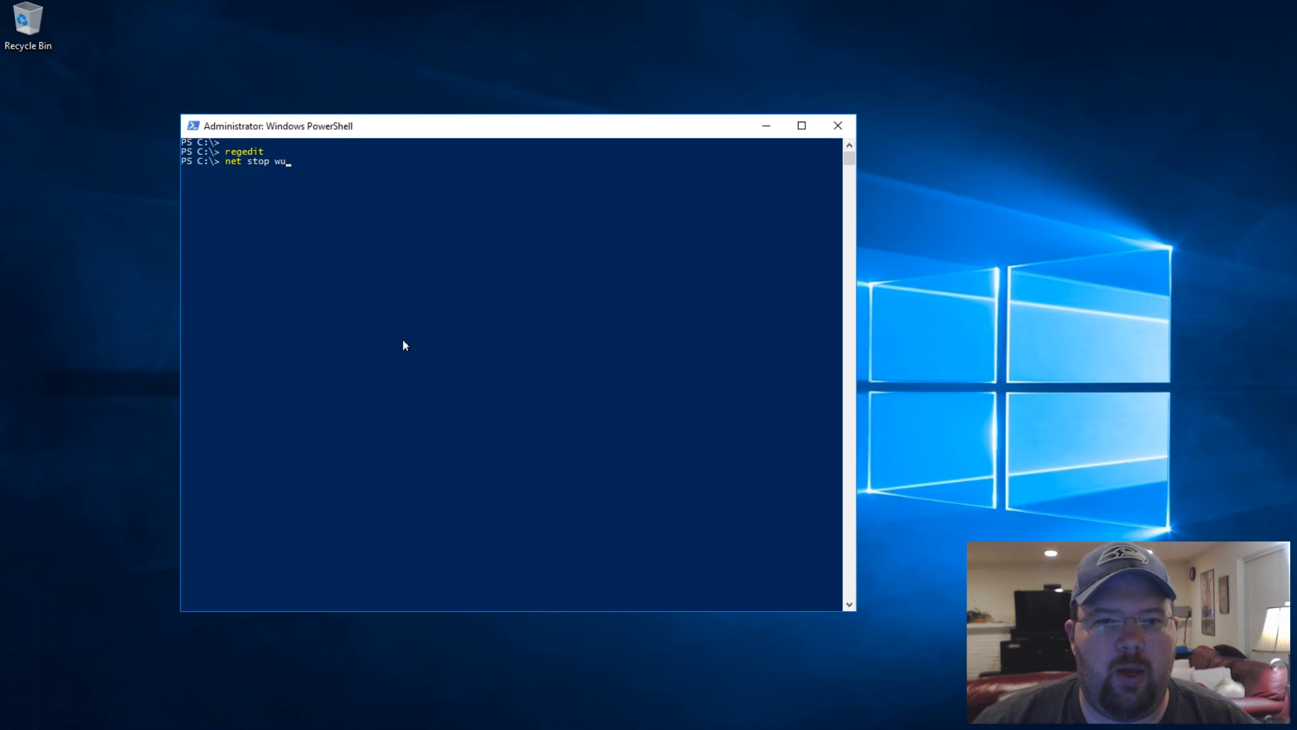
{"action": "type", "text": "au"}
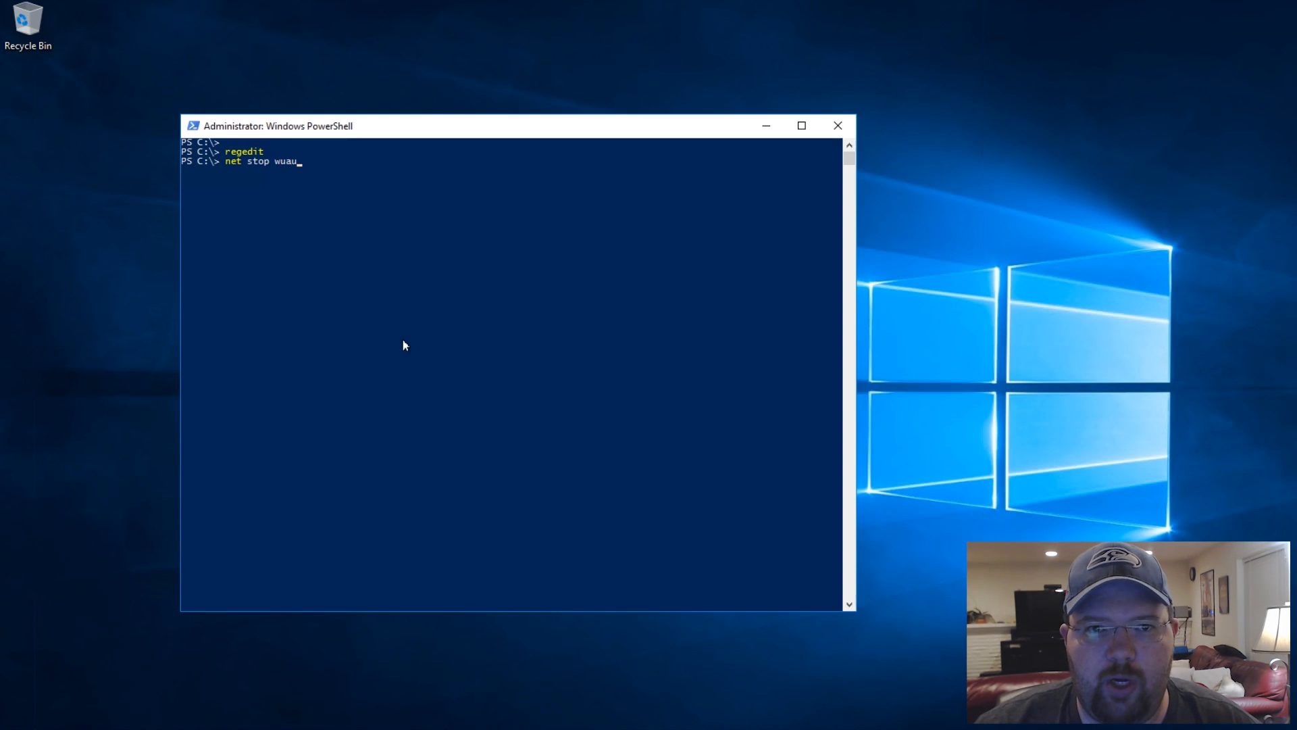
{"action": "type", "text": "serv"}
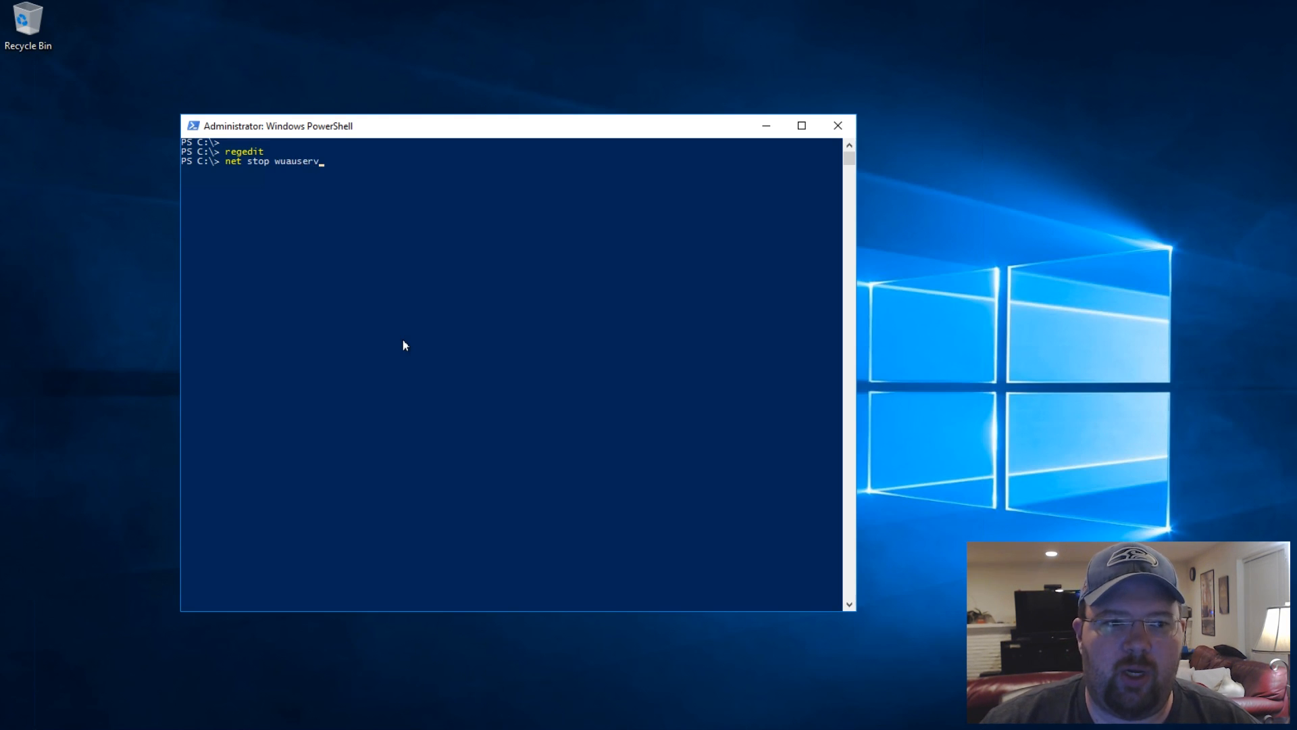
{"action": "key", "text": "Return"}
{"action": "type", "text": "net start wuauserv"}
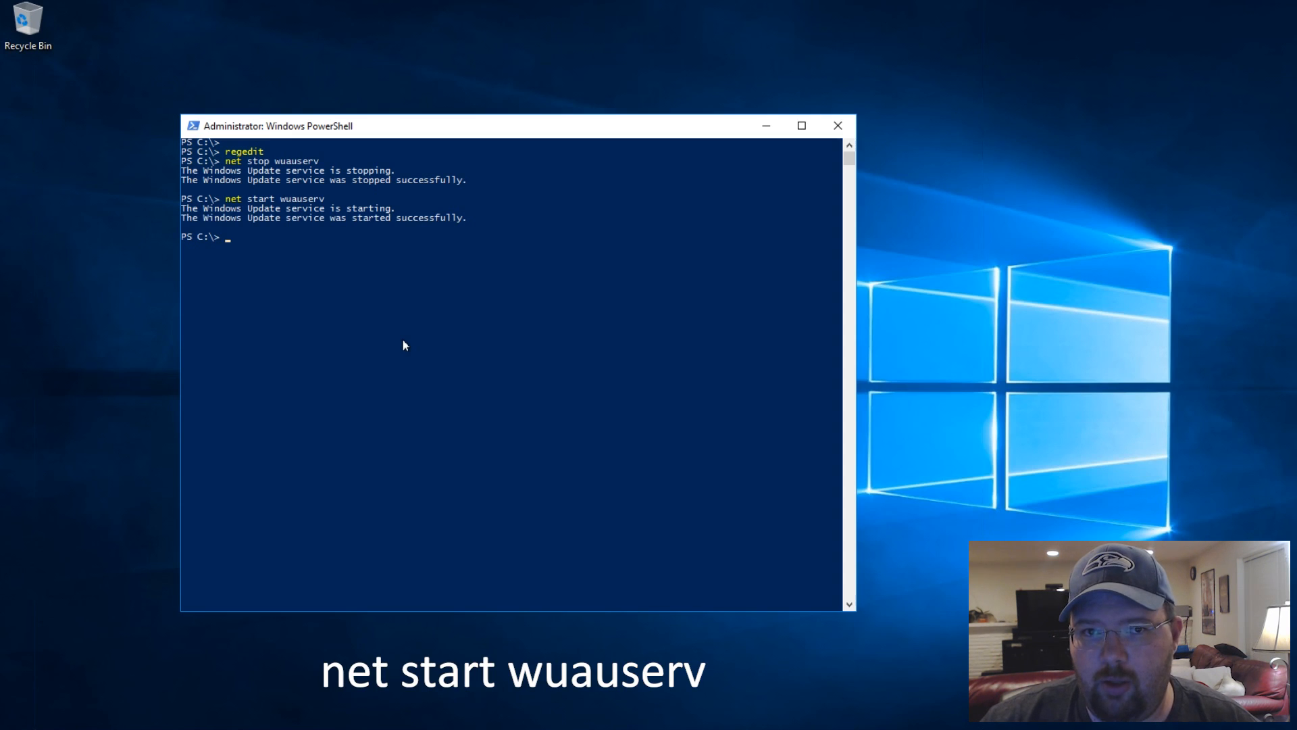
{"action": "type", "text": "Install-WindowsFeature NET-Framework-Core"}
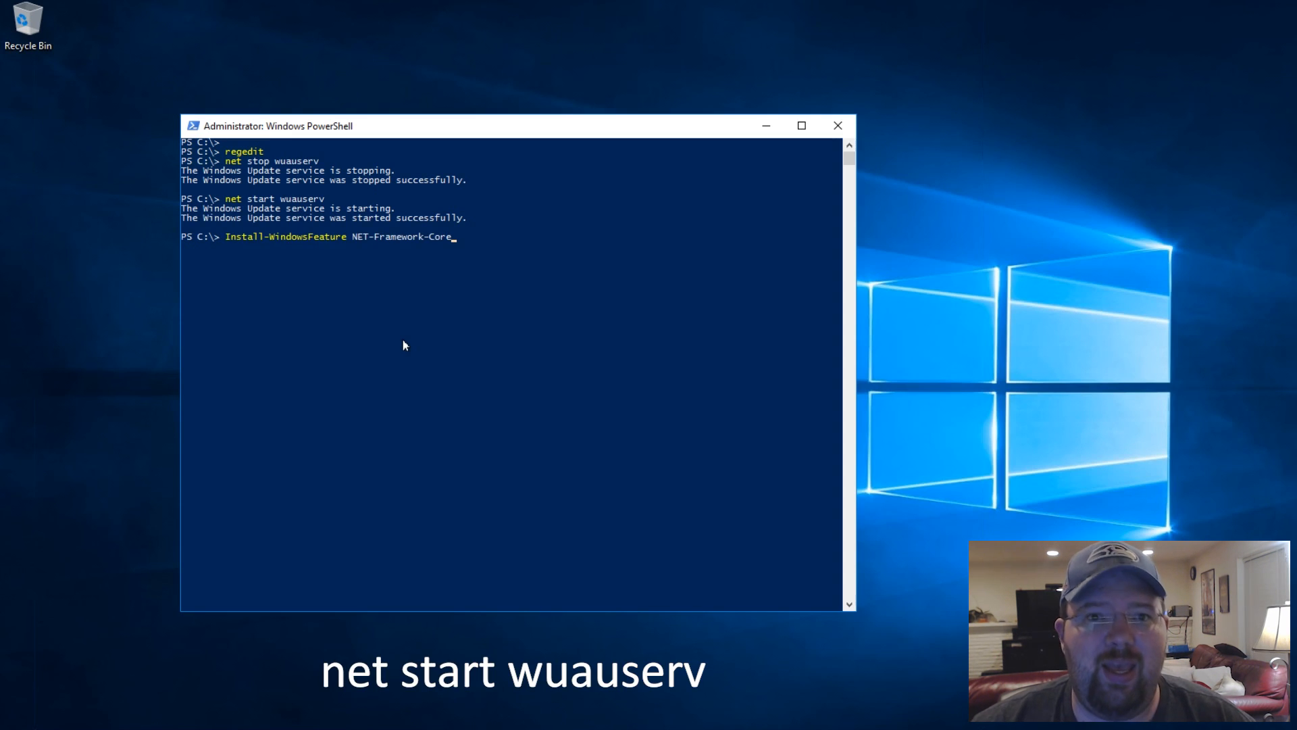
{"action": "key", "text": "Return"}
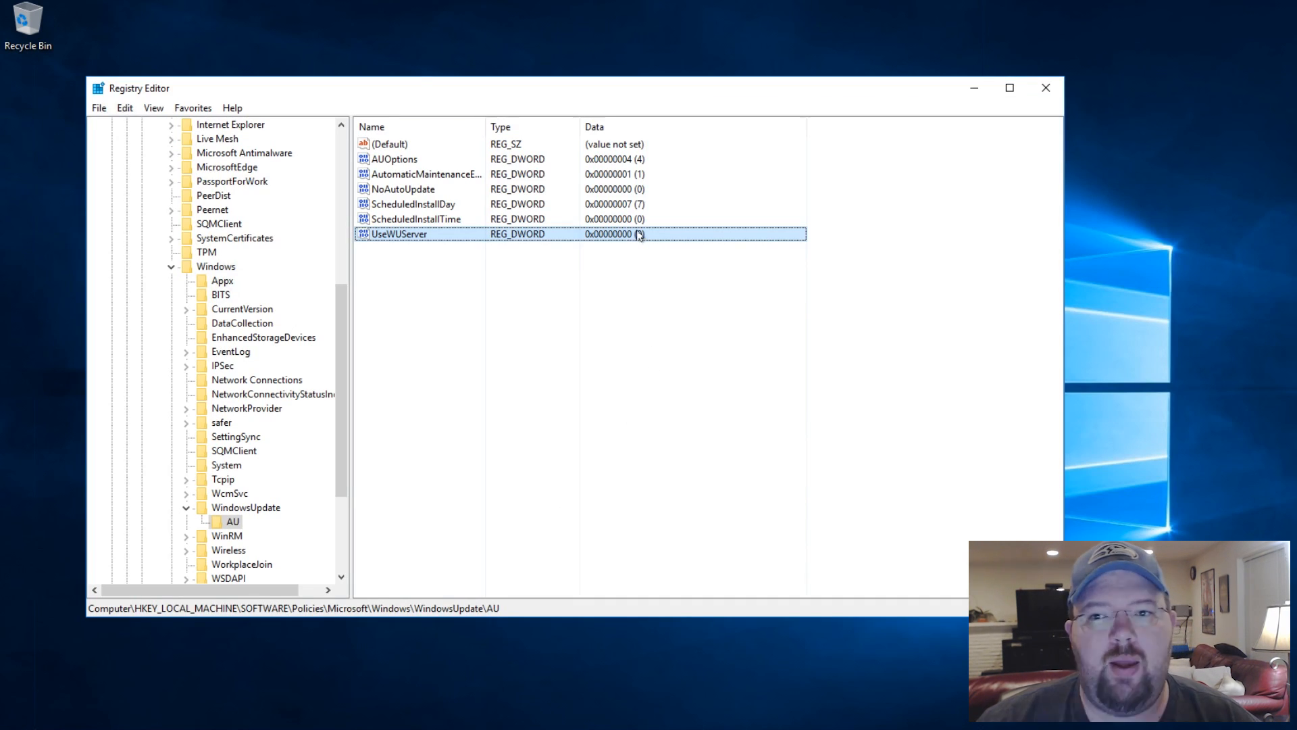
Step: Restore UseWUServer to 1 and close Registry Editor
{"action": "double_click", "coordinate": [398, 233]}
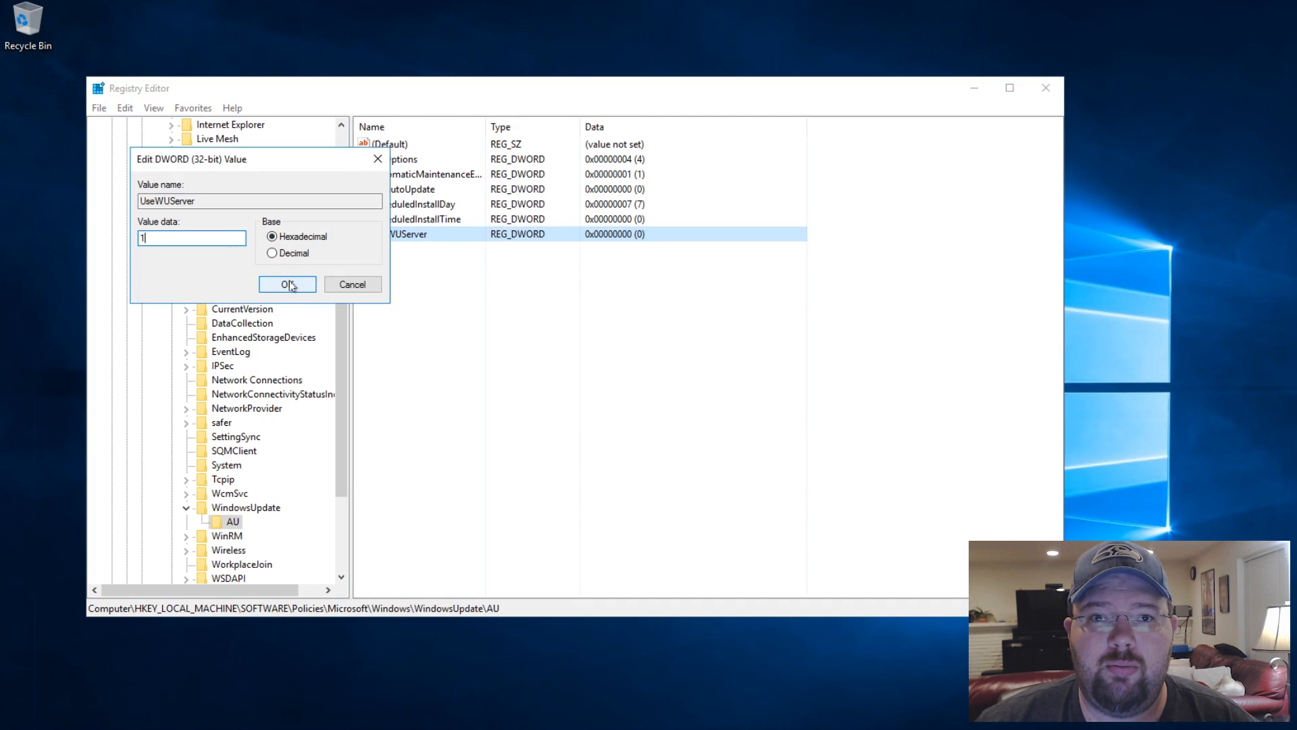
{"action": "left_click", "coordinate": [286, 284]}
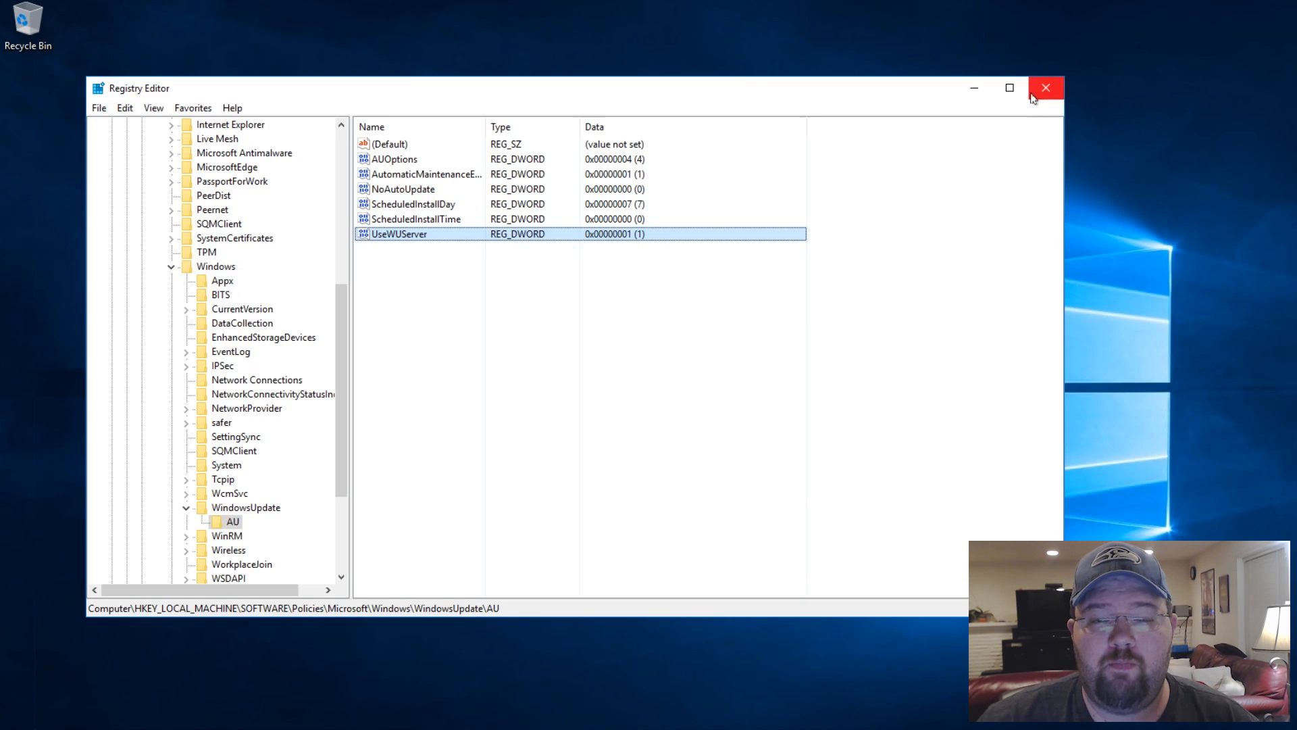
{"action": "left_click", "coordinate": [1045, 87]}
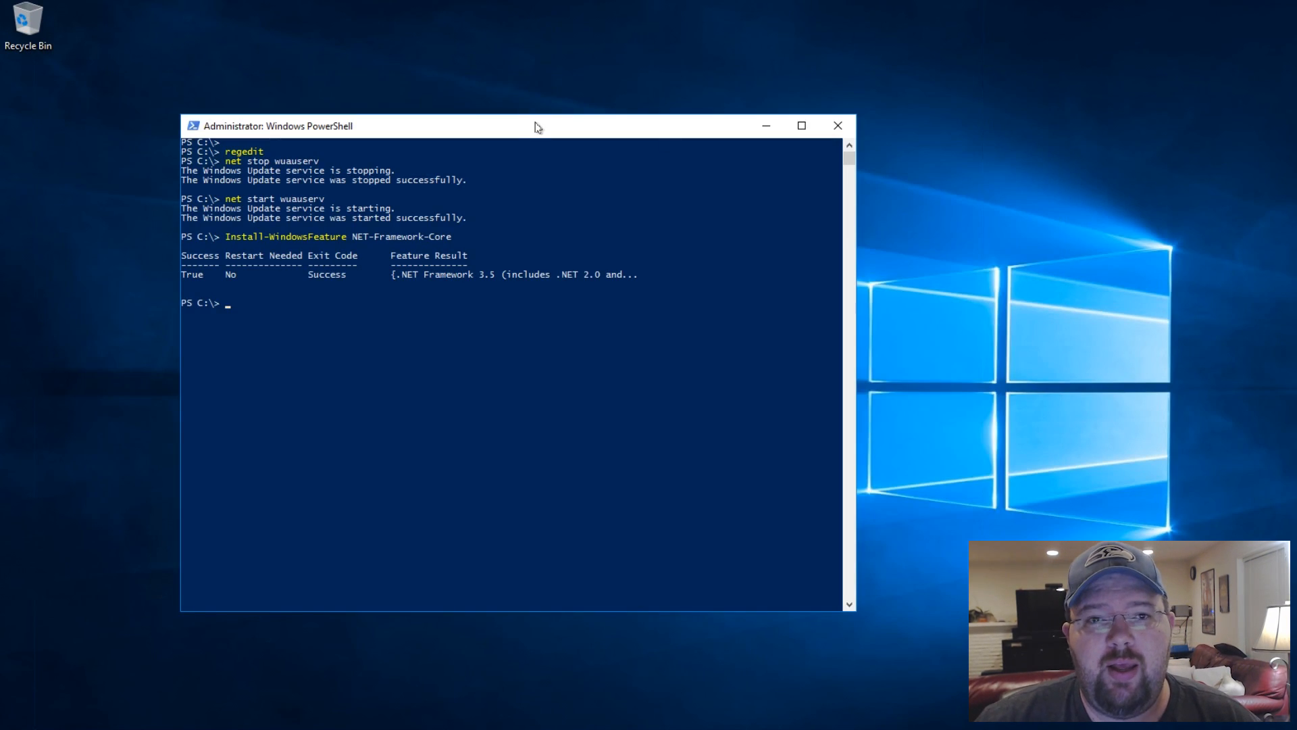
{"action": "mouse_move", "coordinate": [594, 347]}
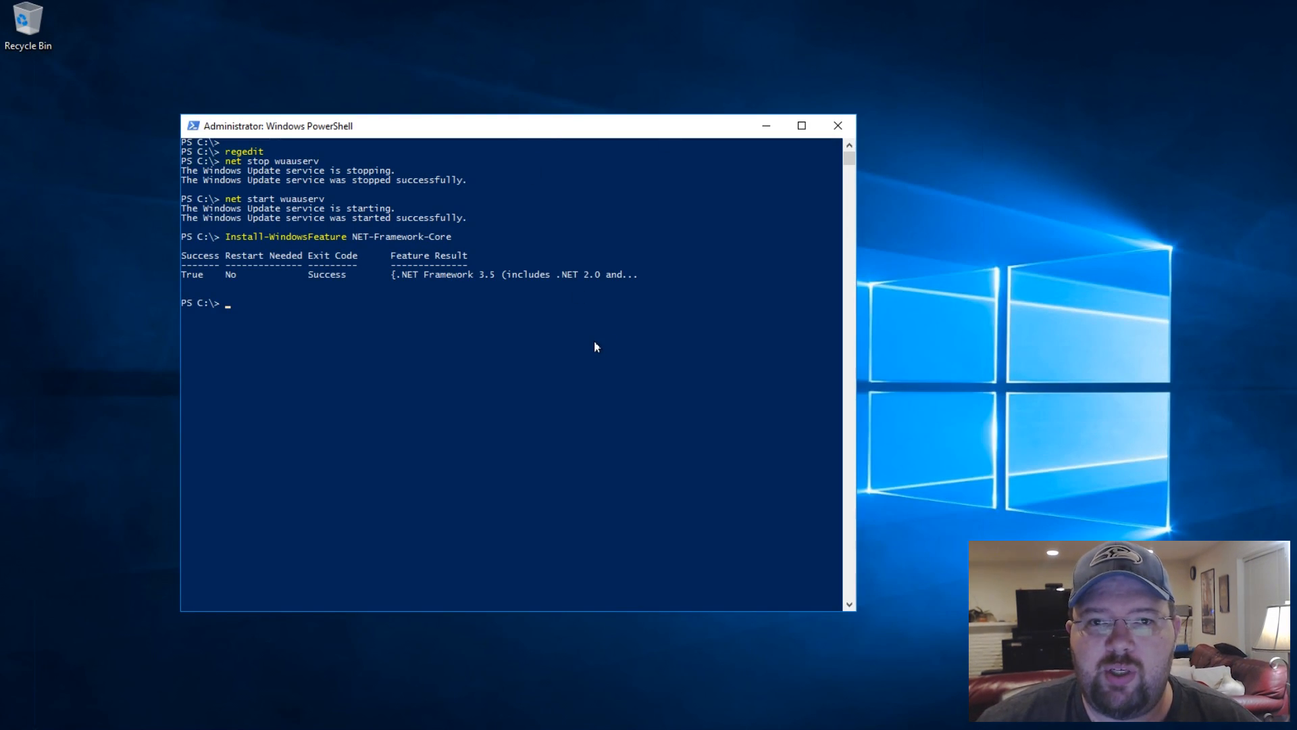
Step: Enter 'net start wuauserv' at the prompt without running it yet
{"action": "type", "text": "net"}
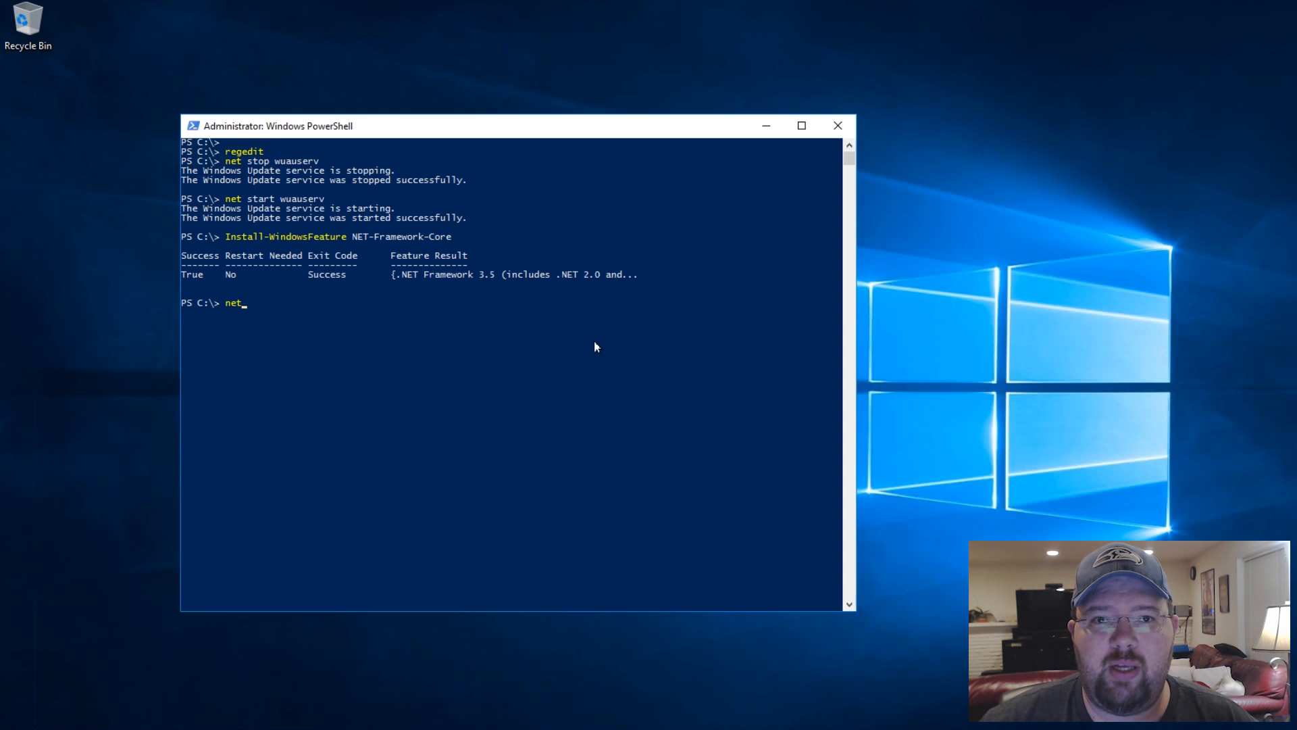
{"action": "type", "text": "start wuauserv"}
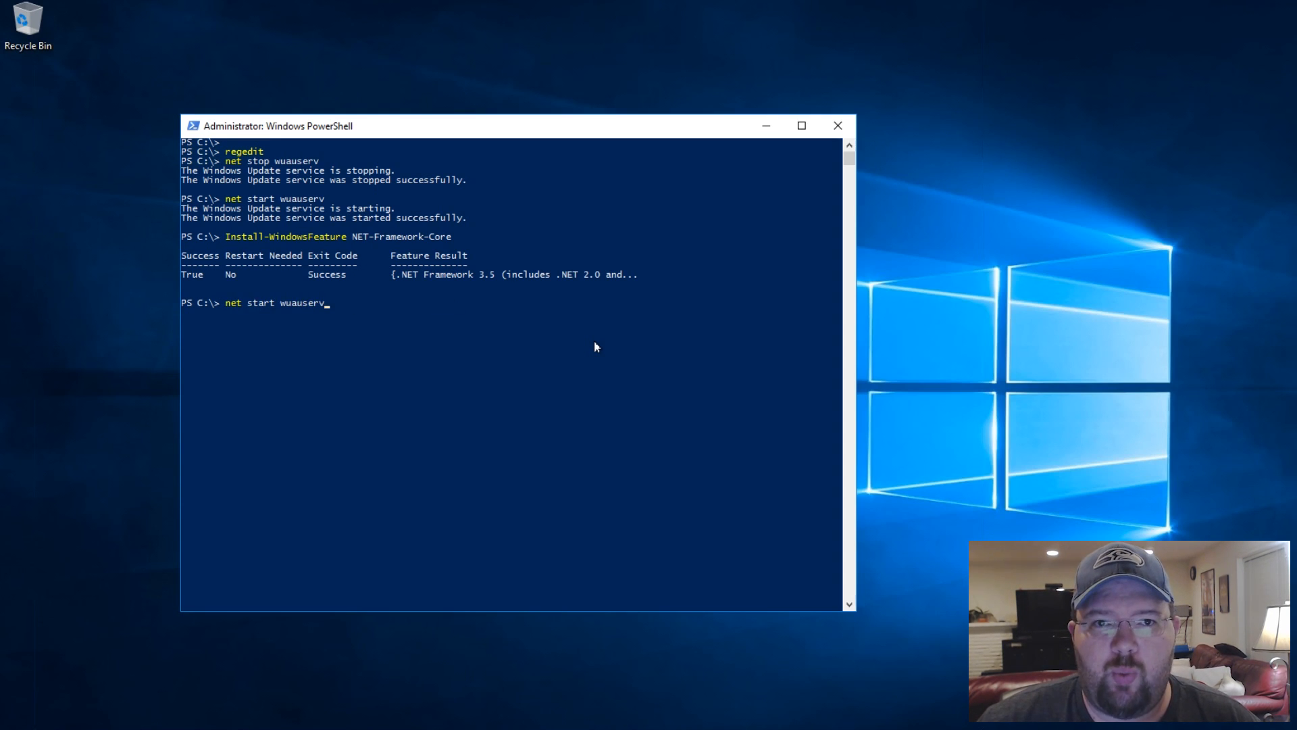